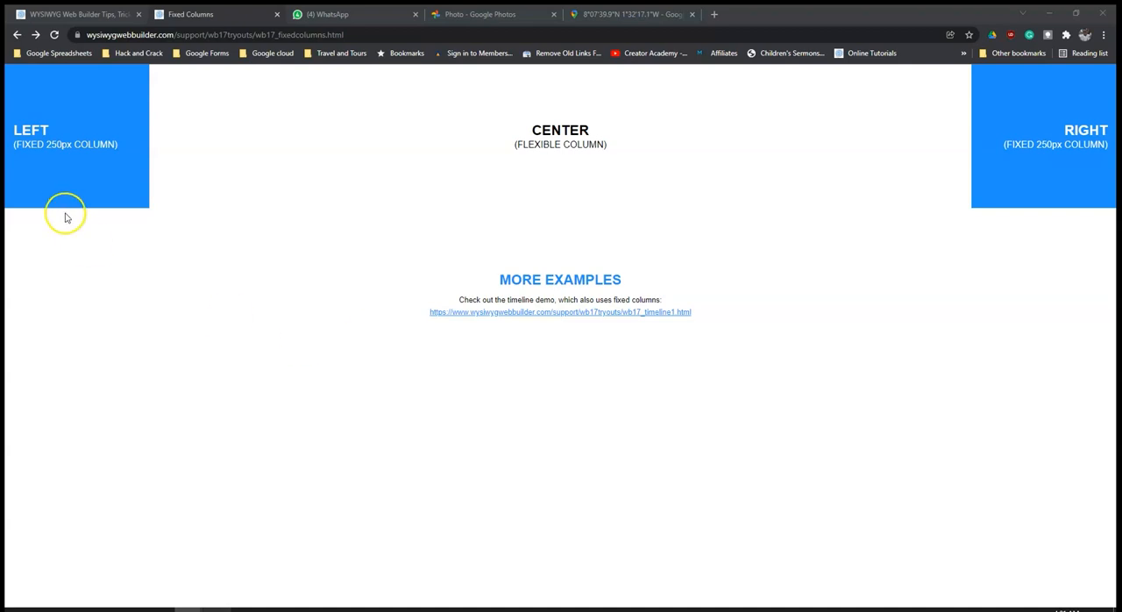
{"action": "mouse_move", "coordinate": [847, 164]}
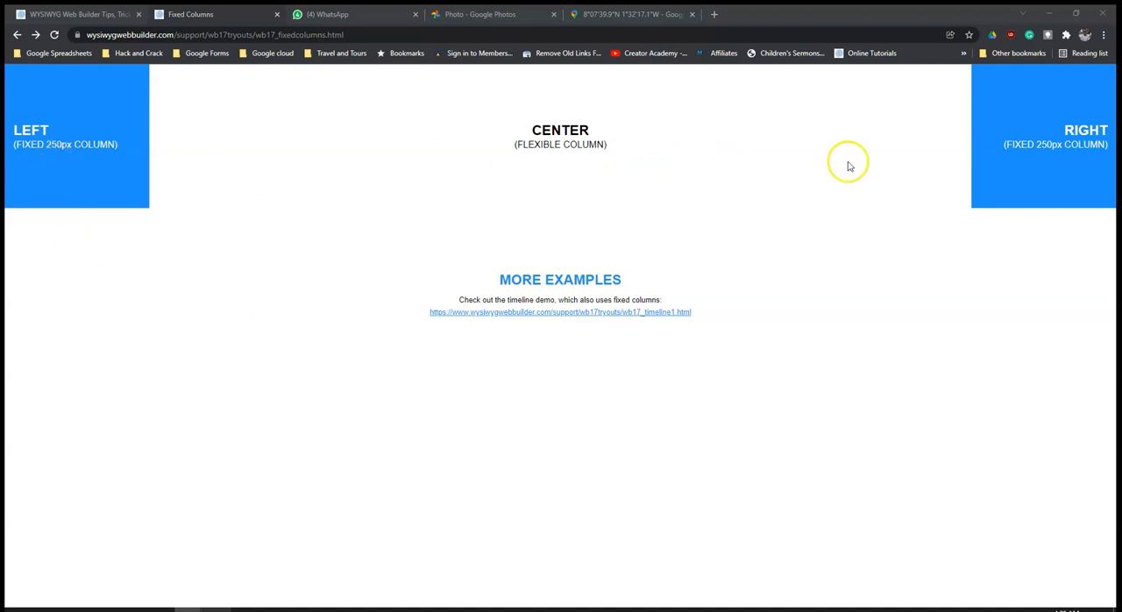
{"action": "mouse_move", "coordinate": [751, 245]}
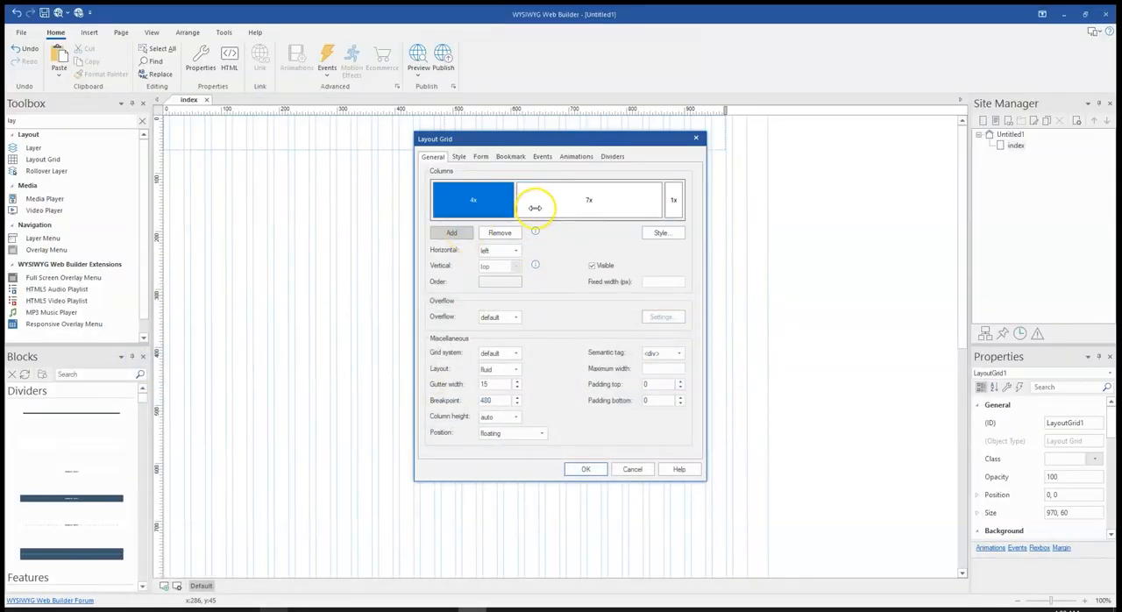
- Drag the layout grid dividers until the columns are an equal 4x each
{"action": "left_click_drag", "start_coordinate": [534, 207], "coordinate": [507, 209]}
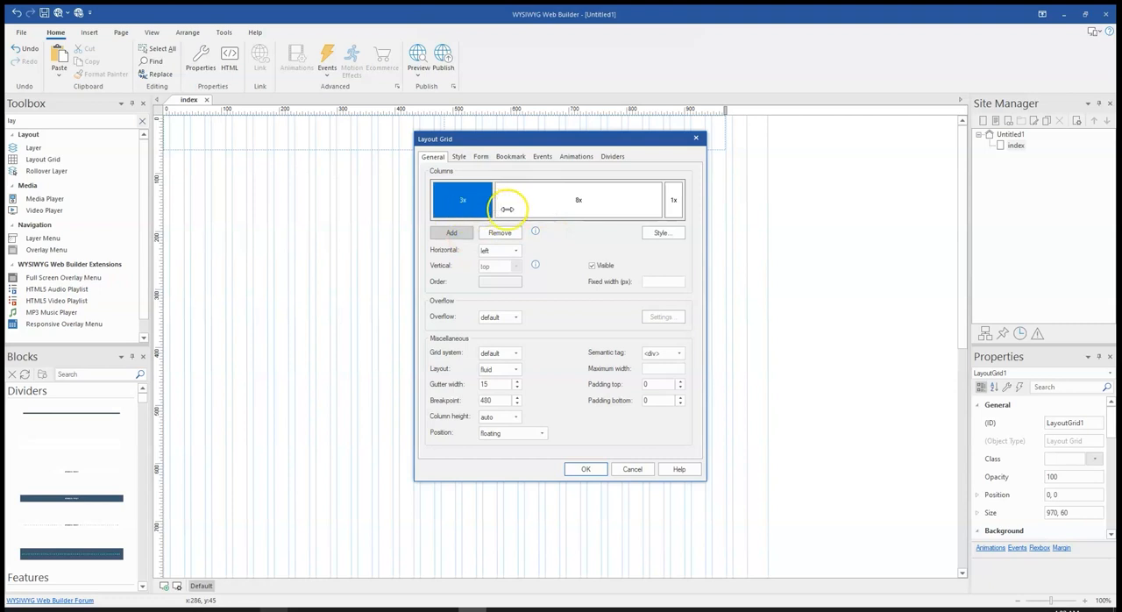
{"action": "left_click_drag", "start_coordinate": [507, 209], "coordinate": [661, 198]}
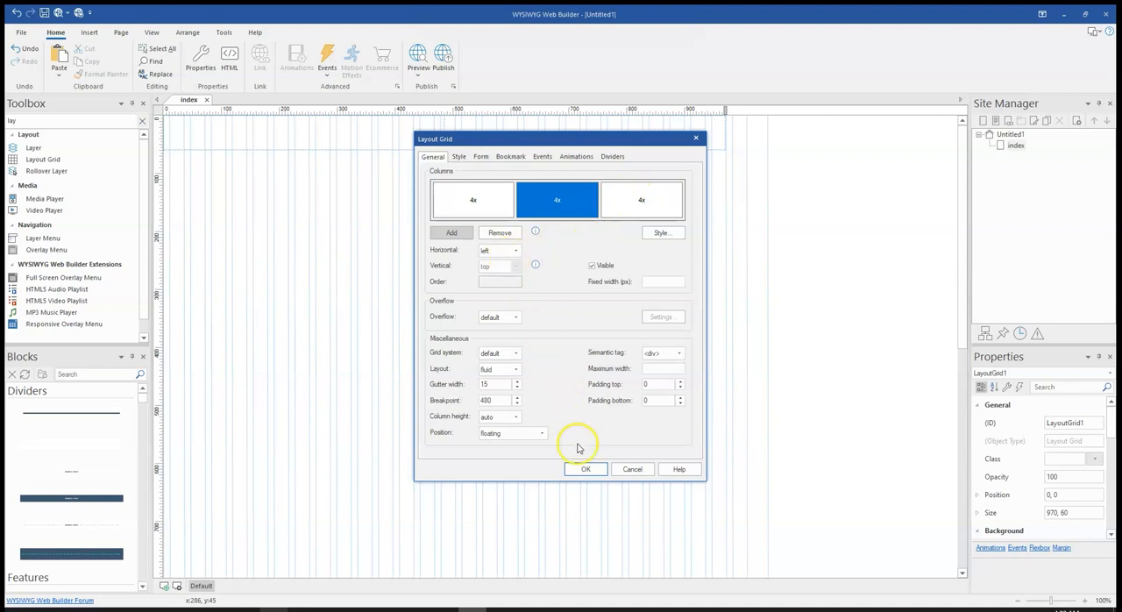
{"action": "mouse_move", "coordinate": [541, 390]}
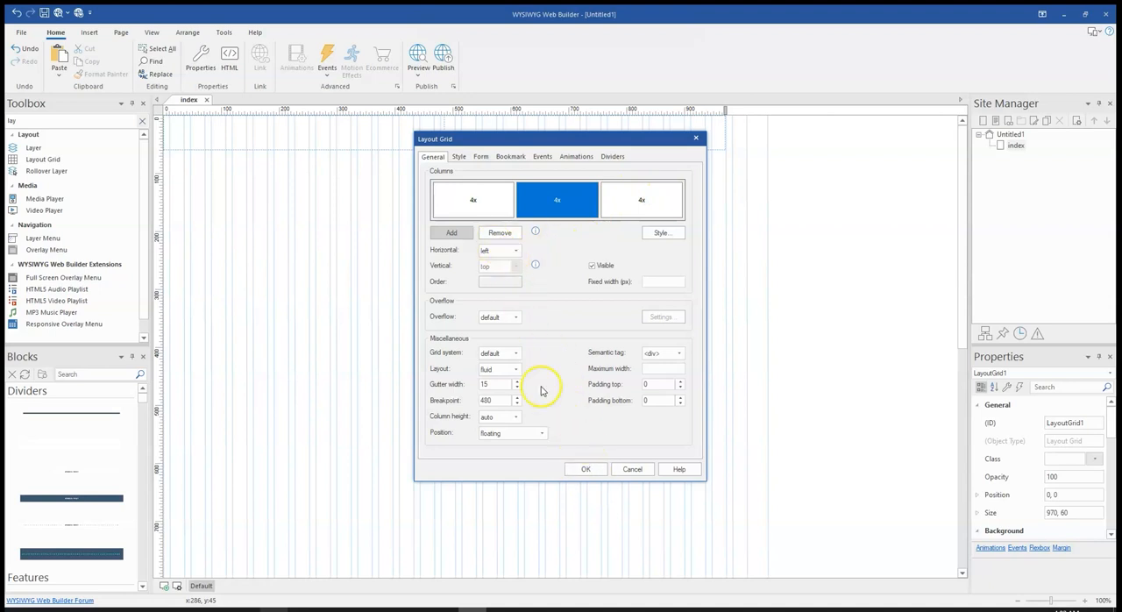
{"action": "left_click", "coordinate": [586, 469]}
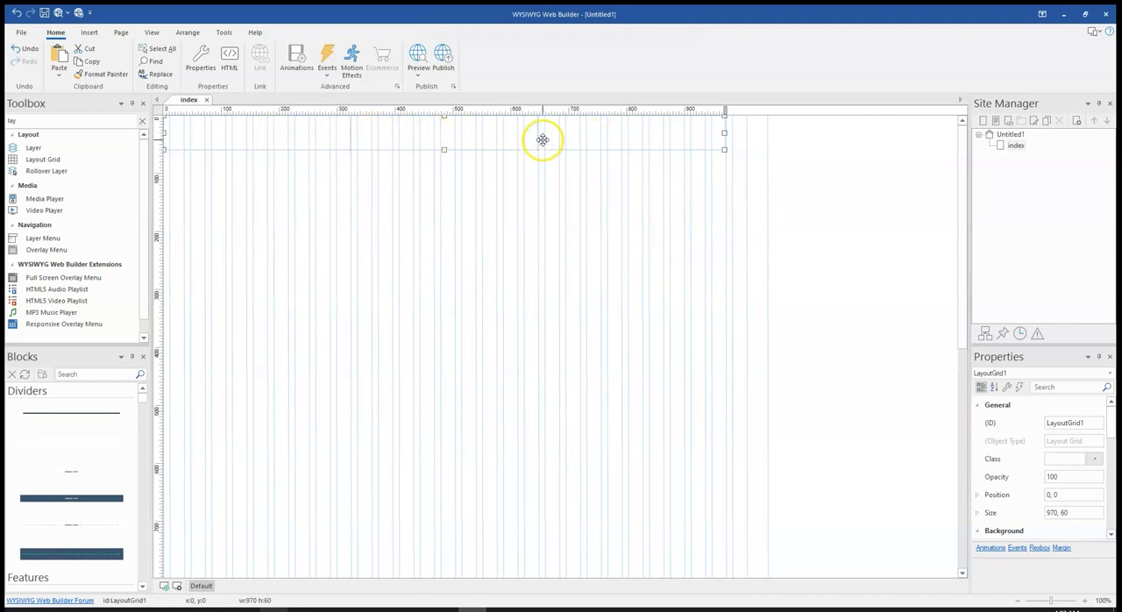
- Set the layout grid's top and bottom padding to 100 px
{"action": "double_click", "coordinate": [542, 140]}
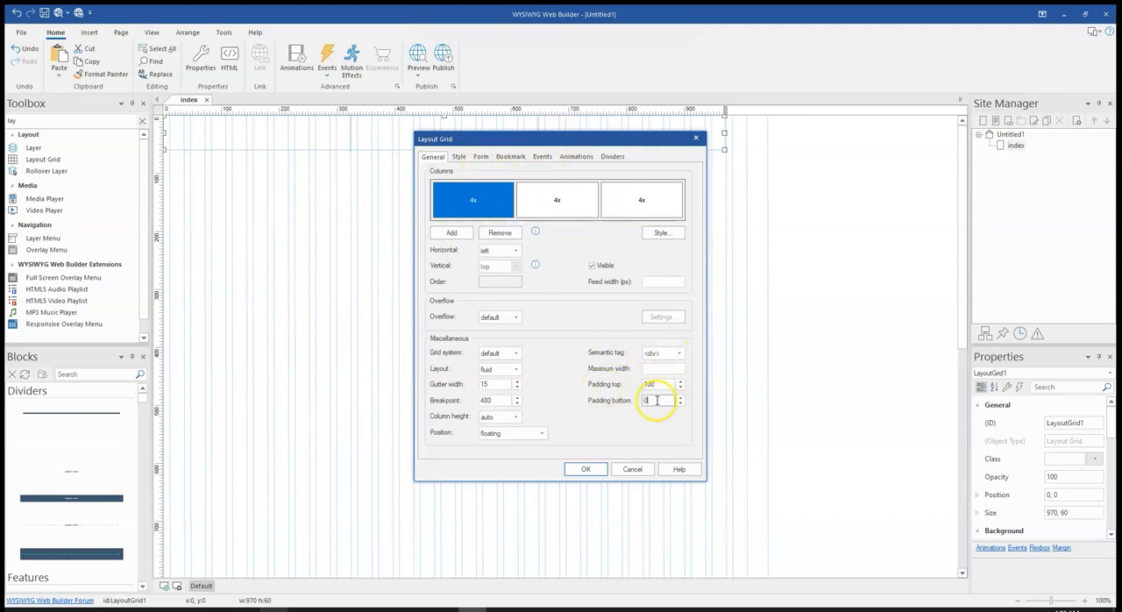
{"action": "type", "text": "100"}
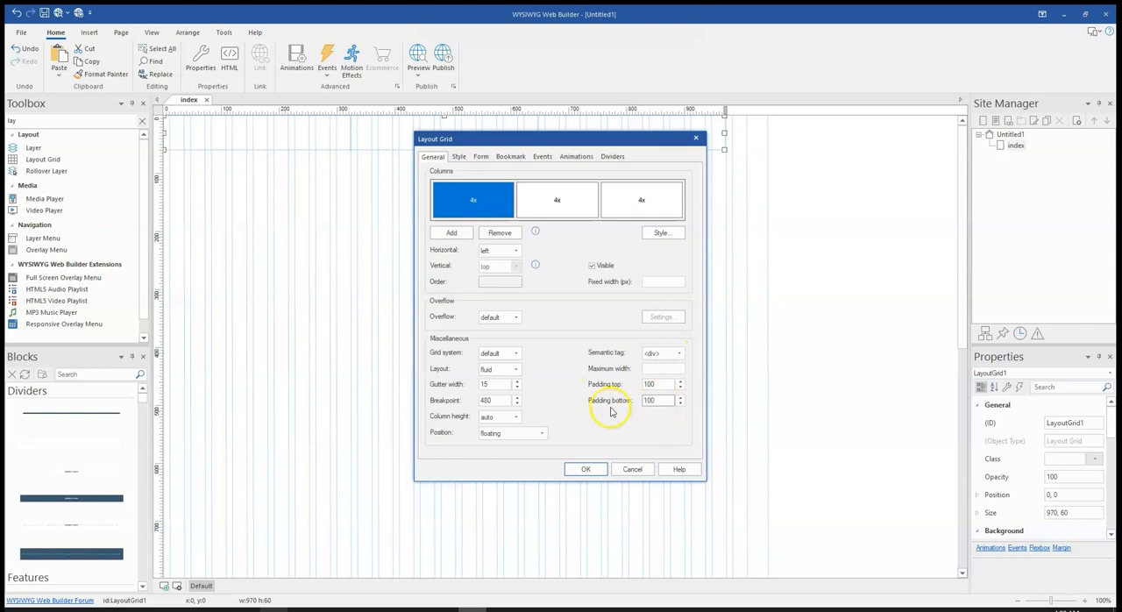
{"action": "left_click", "coordinate": [632, 468]}
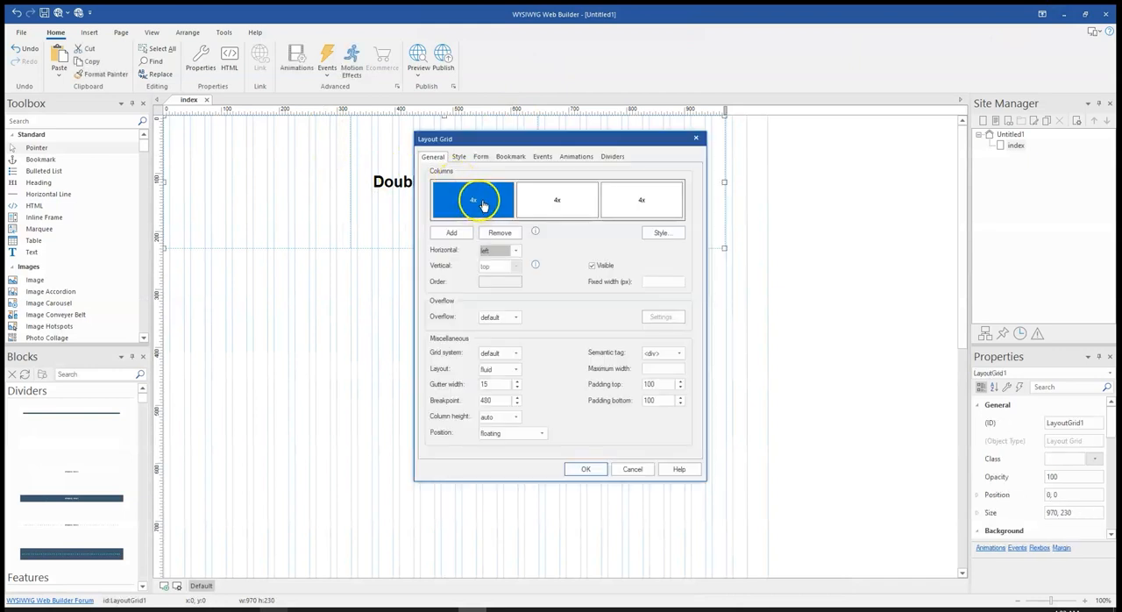
{"action": "mouse_move", "coordinate": [573, 197]}
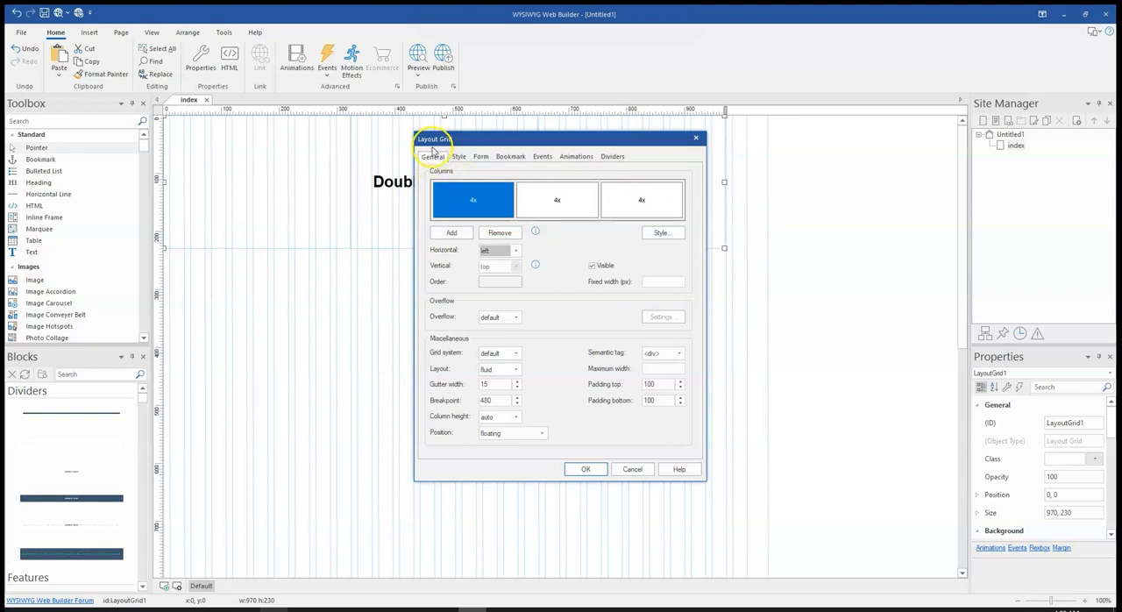
{"action": "mouse_move", "coordinate": [463, 210]}
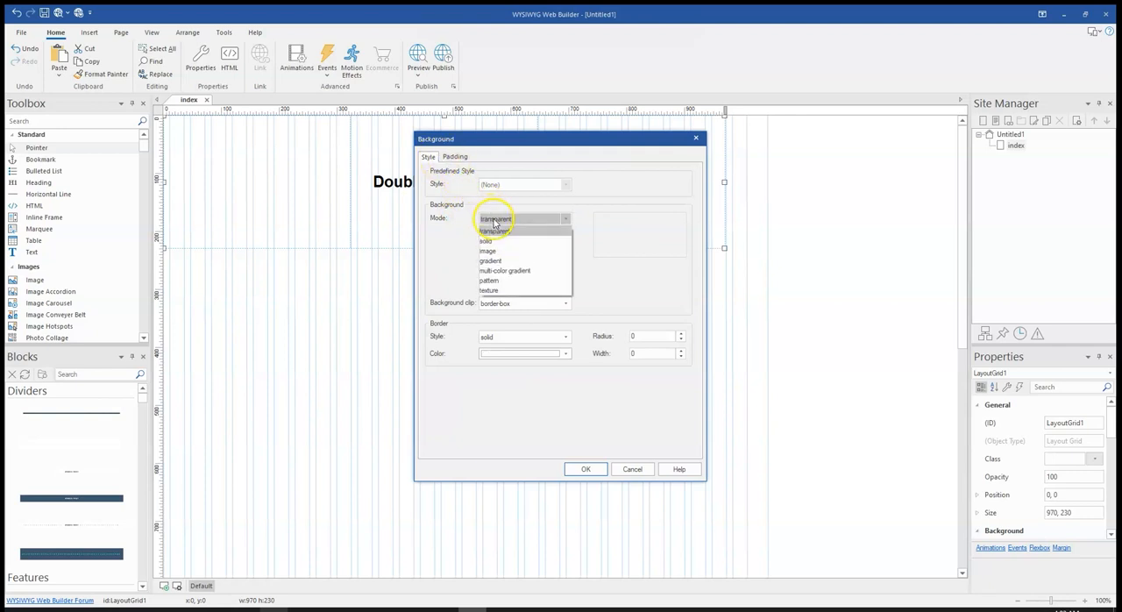
- Switch the column background mode to solid and colour the right column orange
{"action": "left_click", "coordinate": [487, 251]}
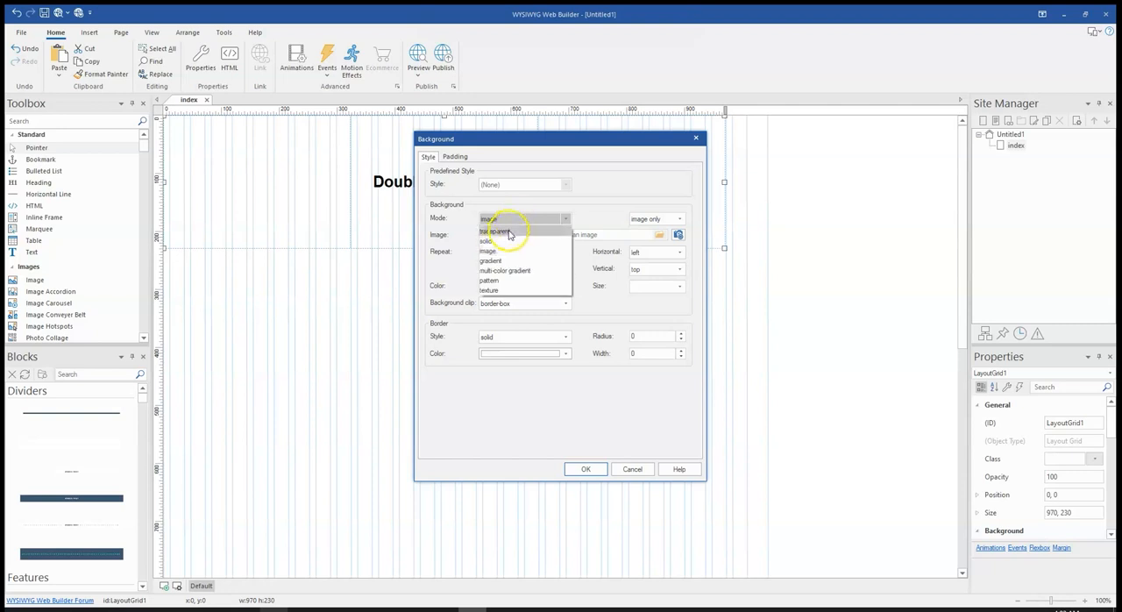
{"action": "left_click", "coordinate": [485, 241]}
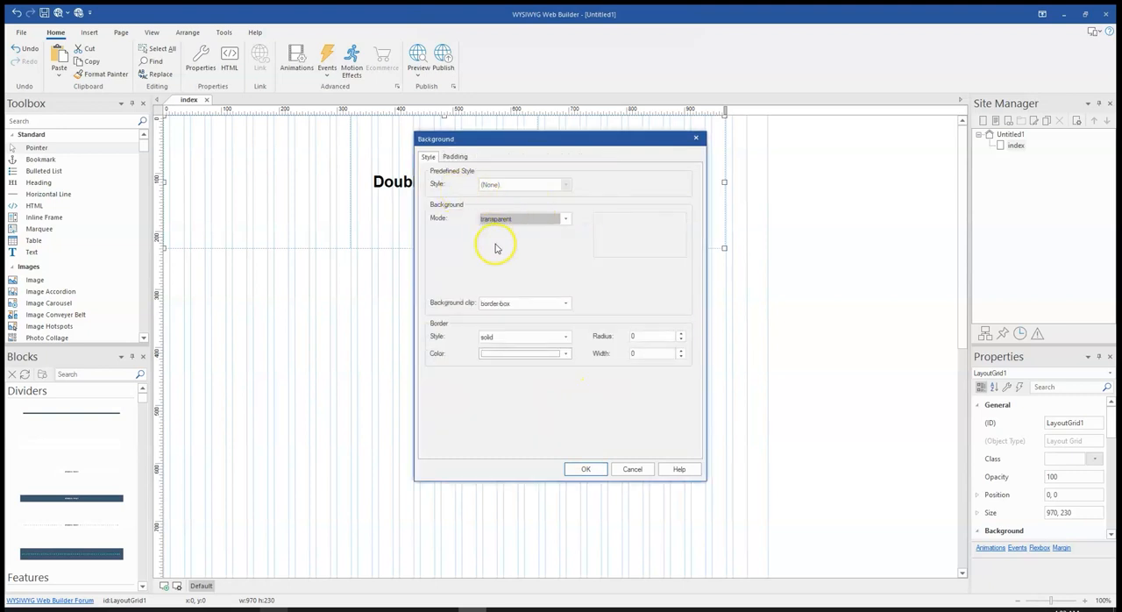
{"action": "left_click", "coordinate": [566, 218]}
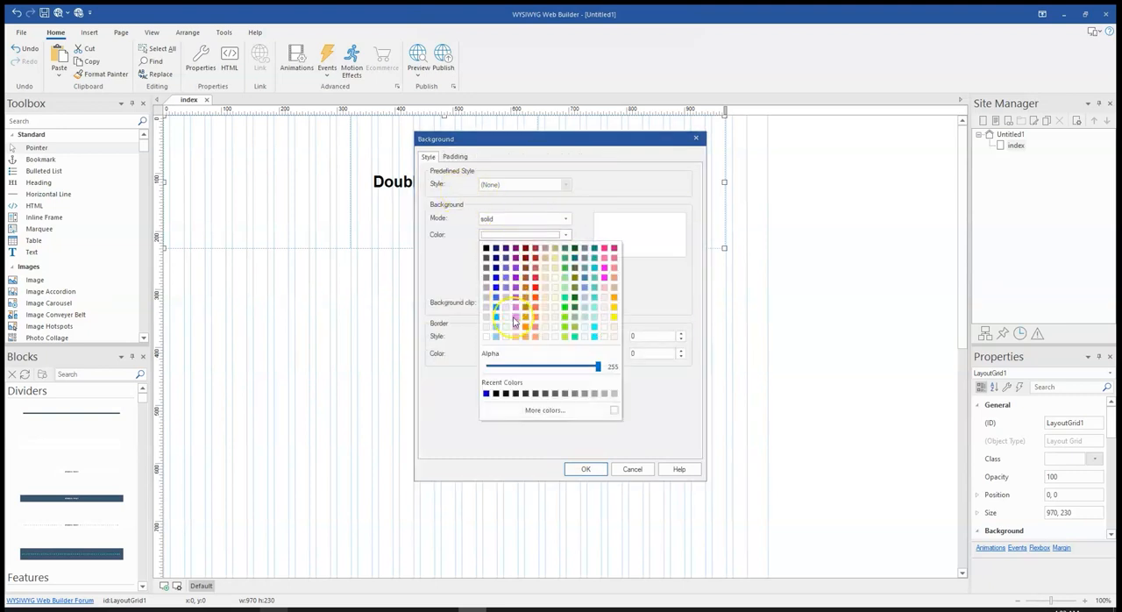
{"action": "left_click", "coordinate": [516, 322]}
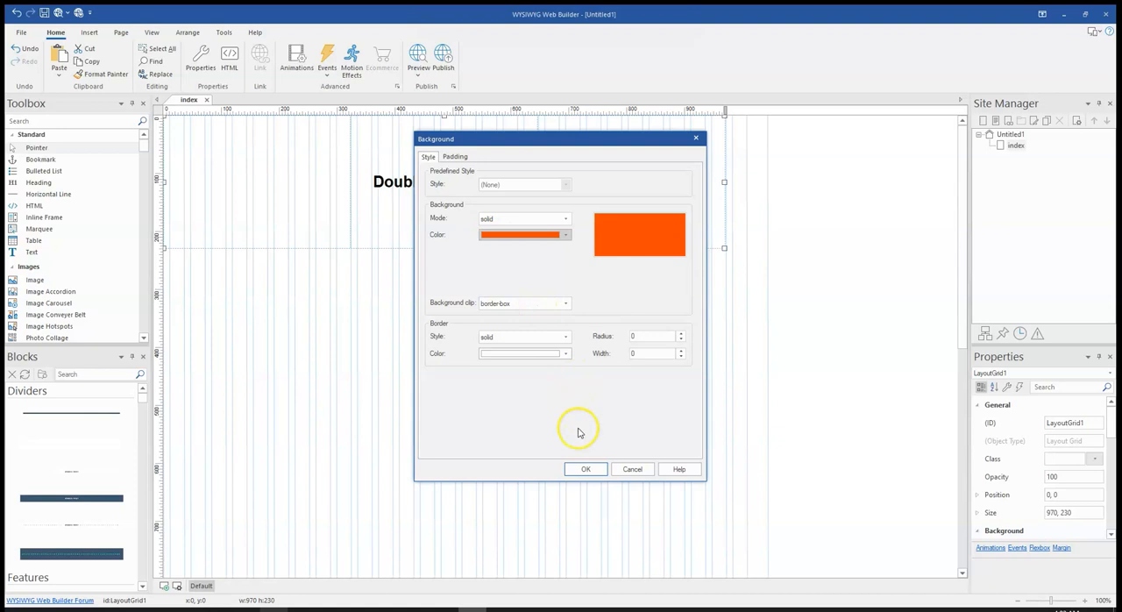
{"action": "left_click", "coordinate": [586, 468]}
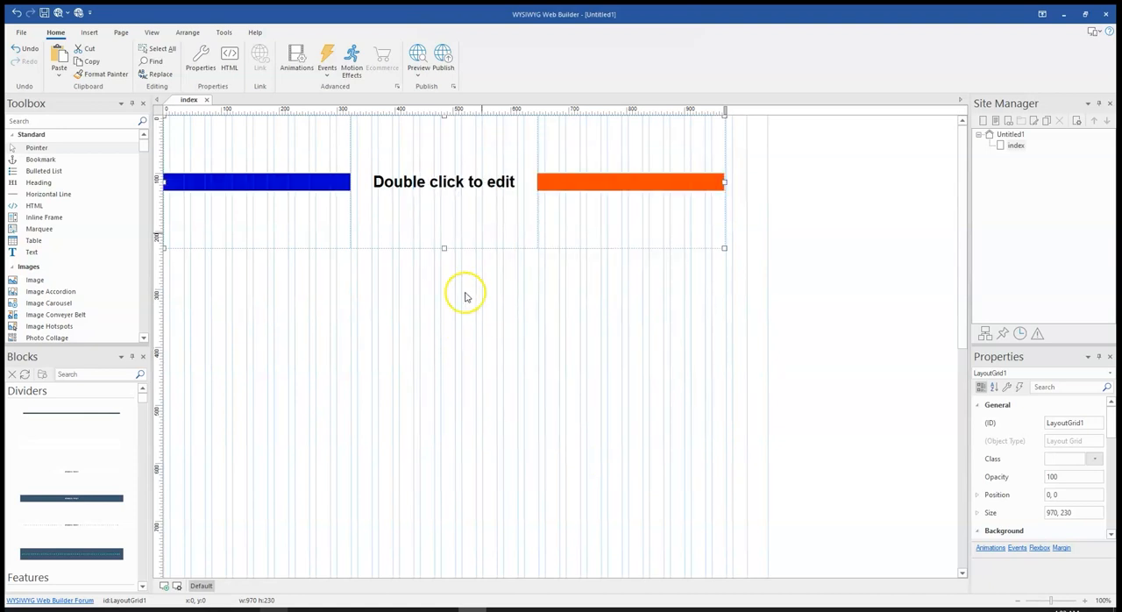
{"action": "mouse_move", "coordinate": [321, 158]}
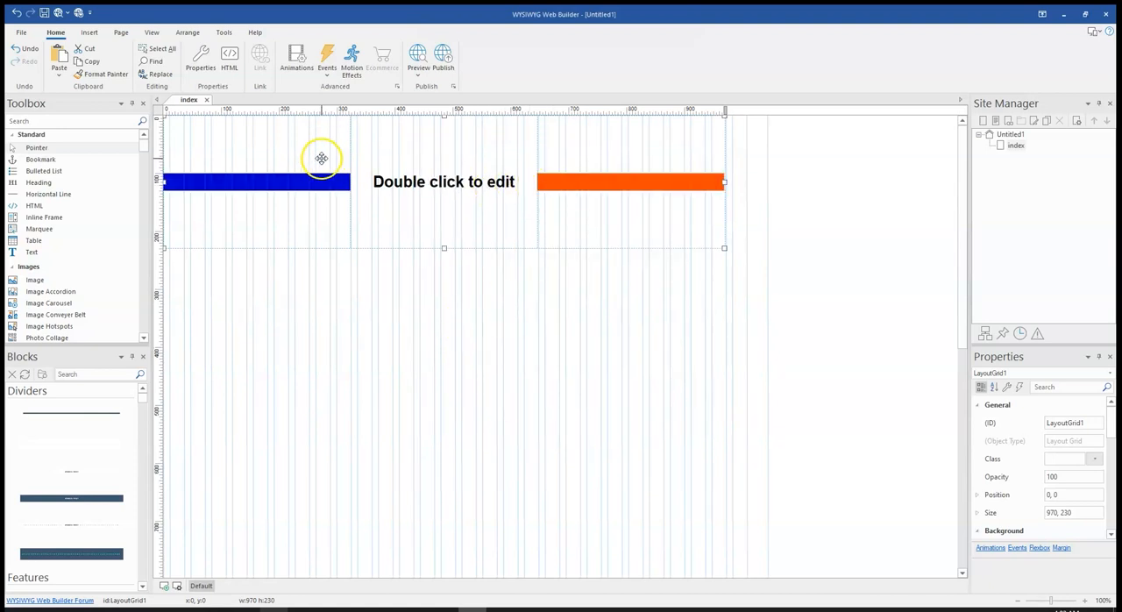
{"action": "mouse_move", "coordinate": [415, 233]}
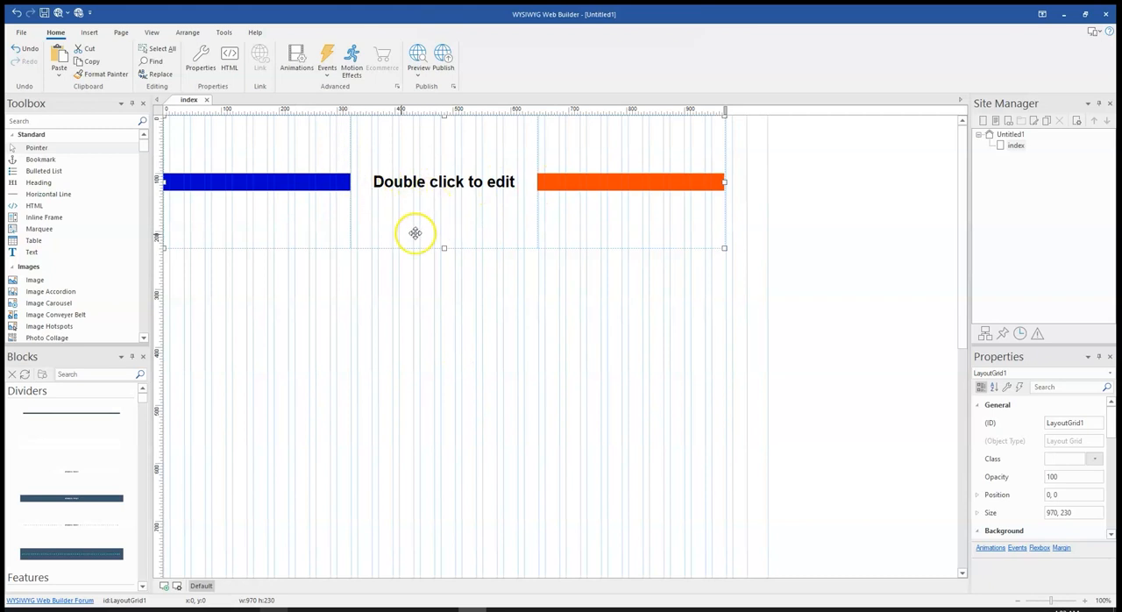
- Set the layout grid's top and bottom padding to 0
{"action": "double_click", "coordinate": [415, 233]}
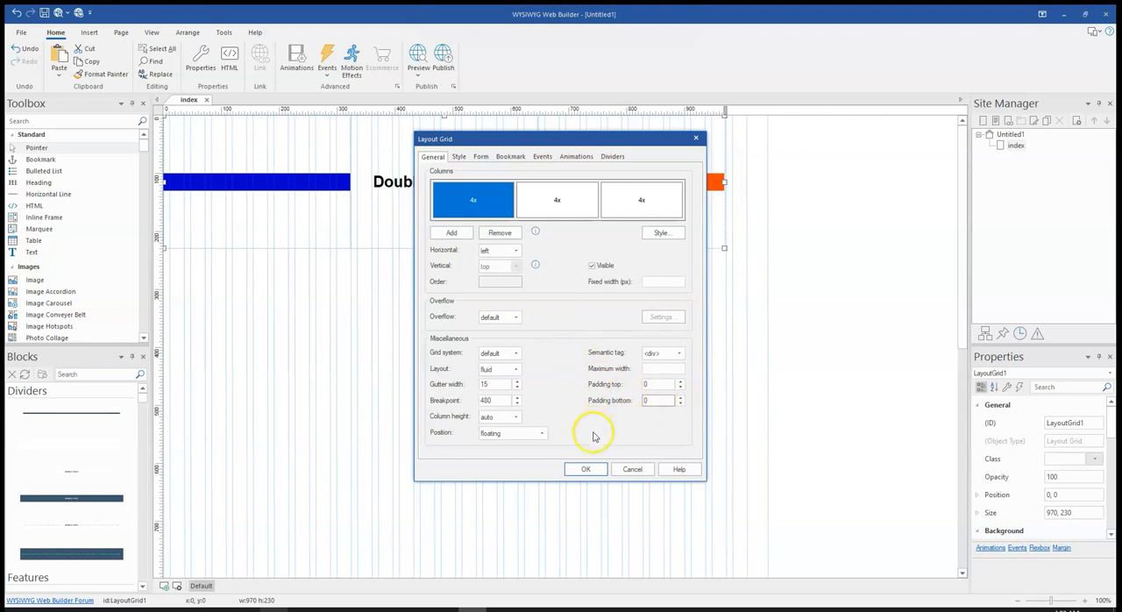
{"action": "left_click", "coordinate": [586, 468]}
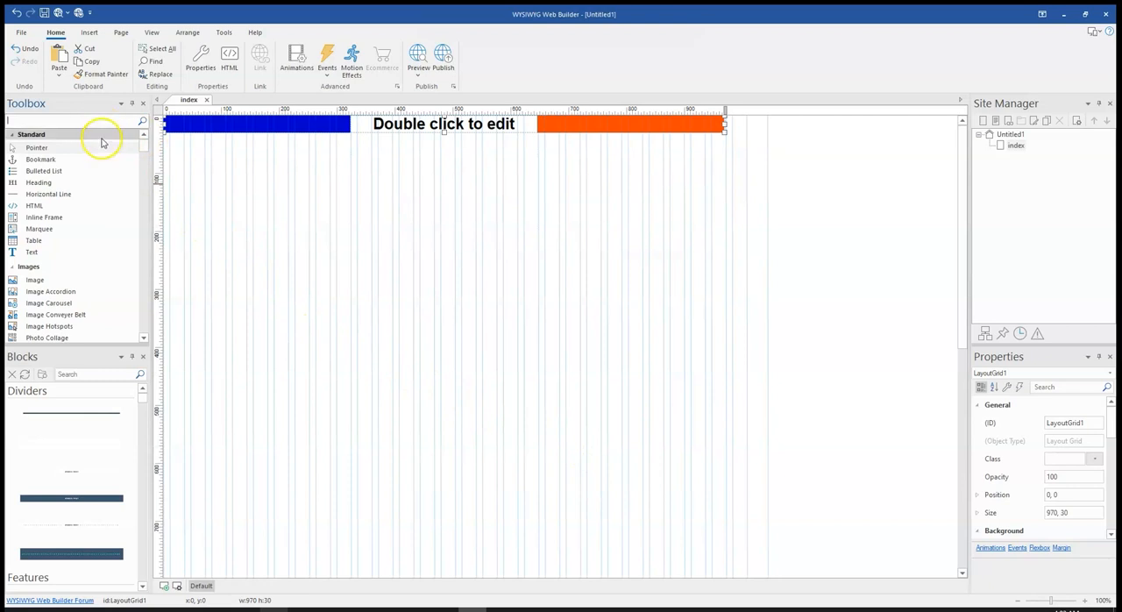
- Add a recoloured horizontal line to the centre column and move it behind the text
{"action": "type", "text": "lin"}
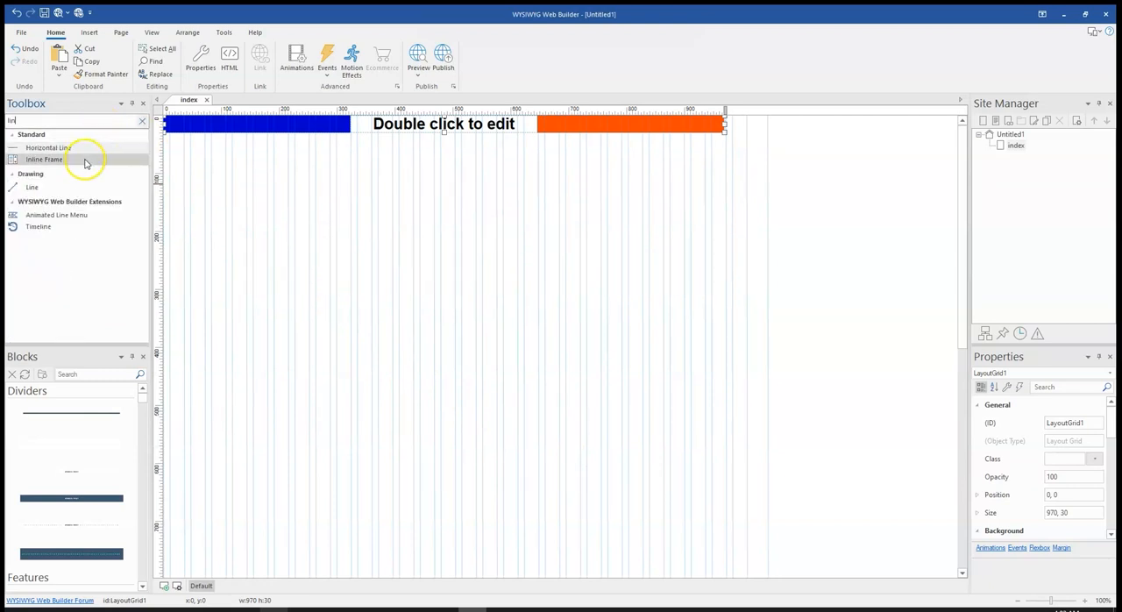
{"action": "left_click_drag", "start_coordinate": [260, 215], "coordinate": [561, 273]}
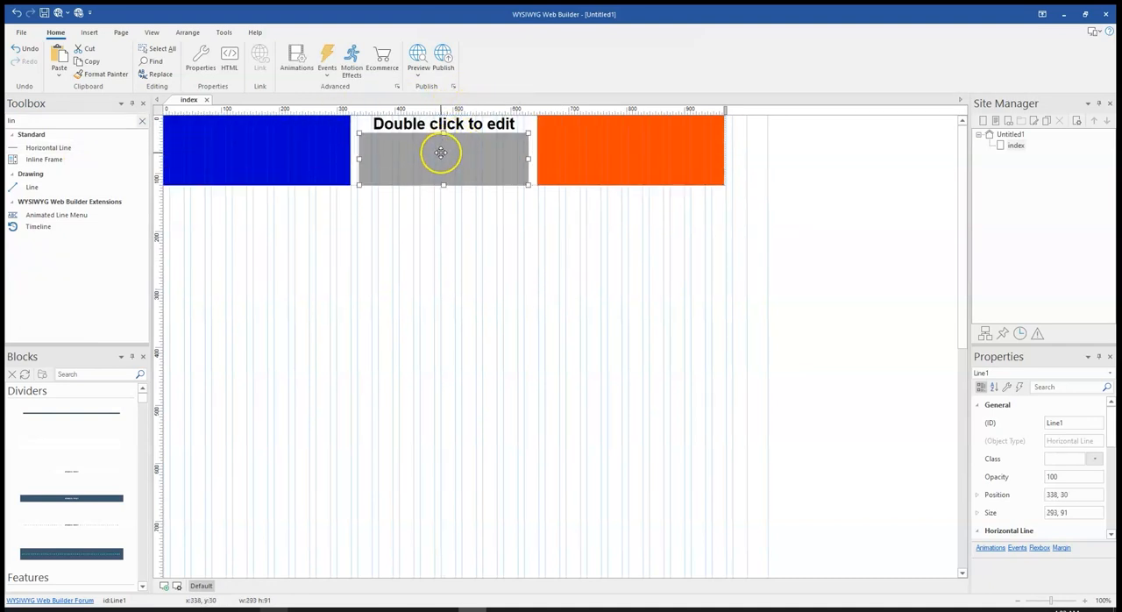
{"action": "double_click", "coordinate": [443, 153]}
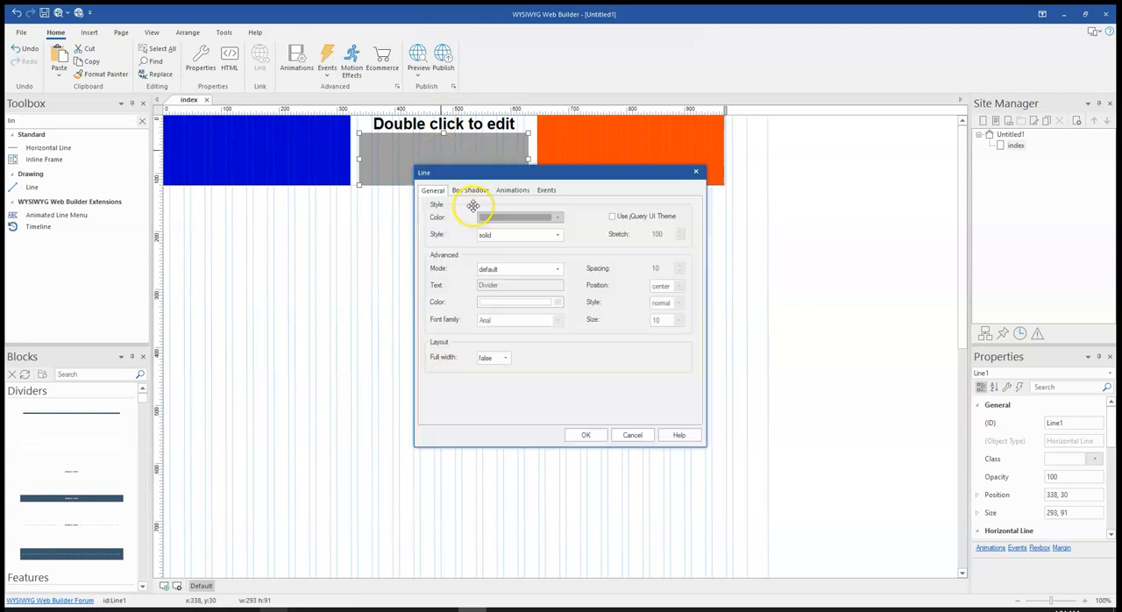
{"action": "left_click", "coordinate": [557, 216]}
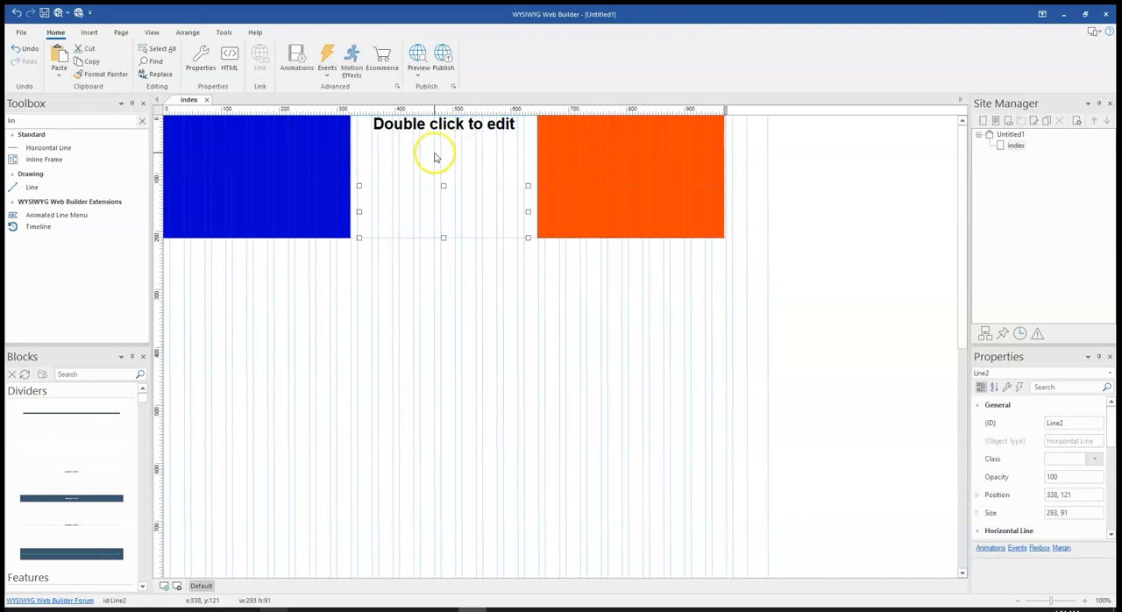
{"action": "right_click", "coordinate": [443, 158]}
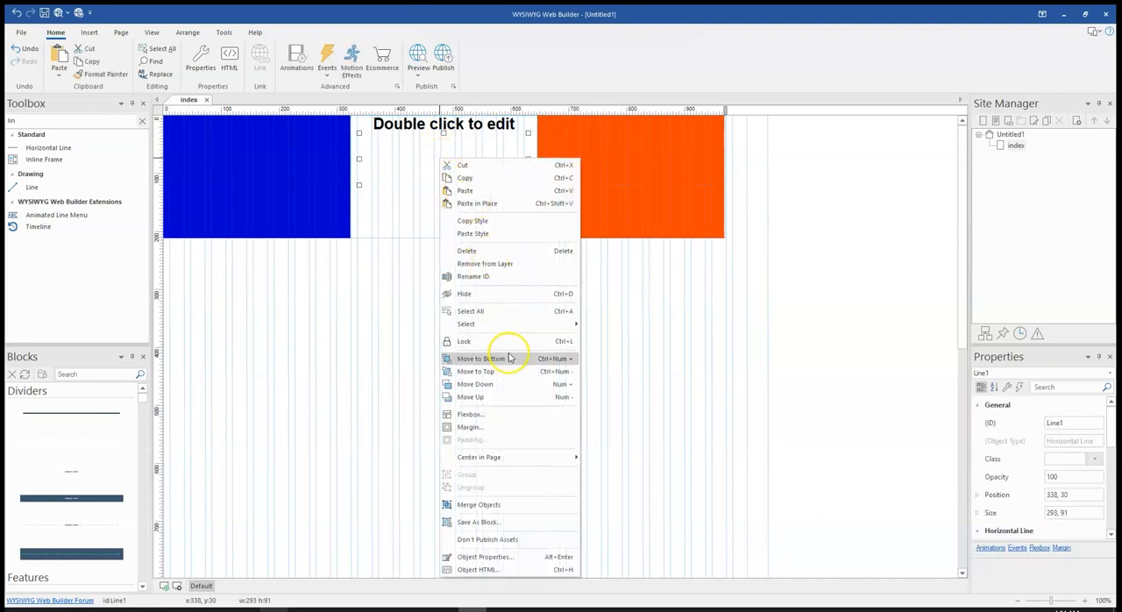
{"action": "left_click", "coordinate": [528, 239]}
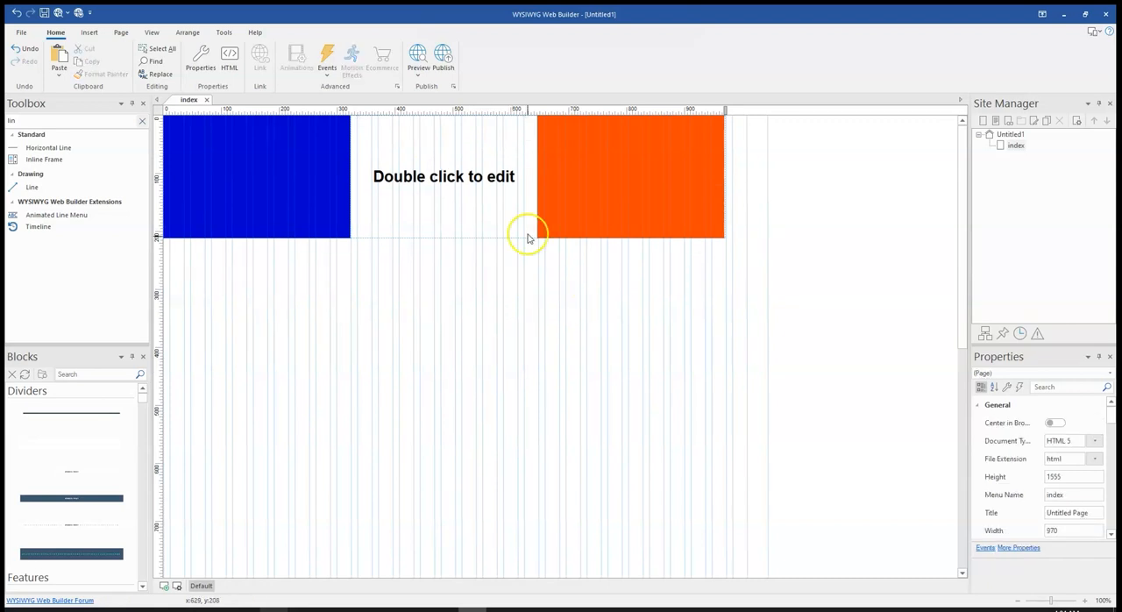
{"action": "mouse_move", "coordinate": [584, 208]}
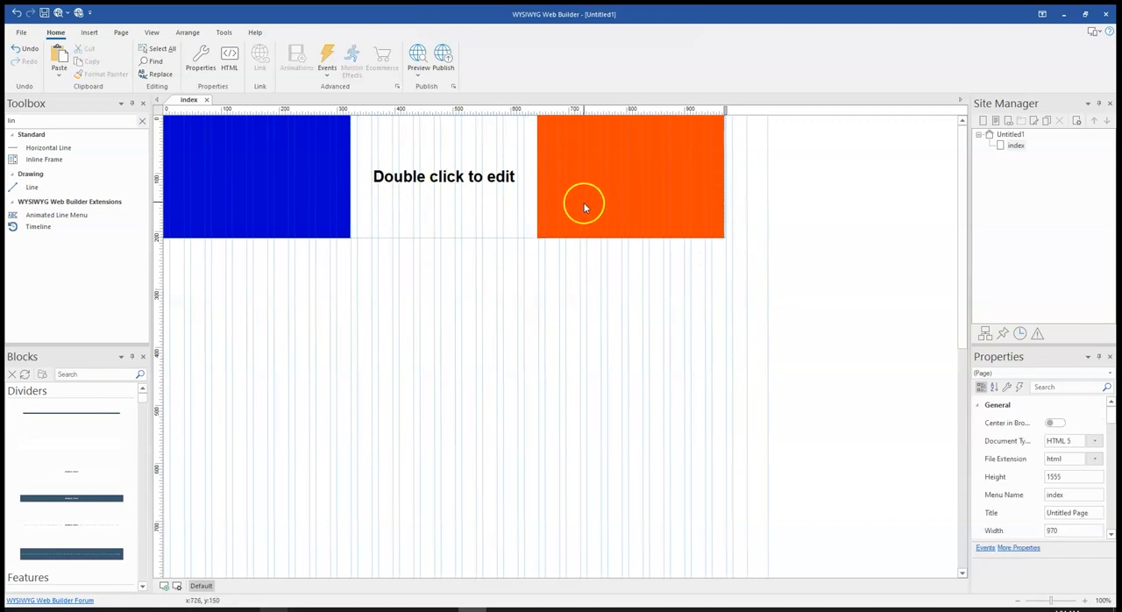
{"action": "mouse_move", "coordinate": [576, 191]}
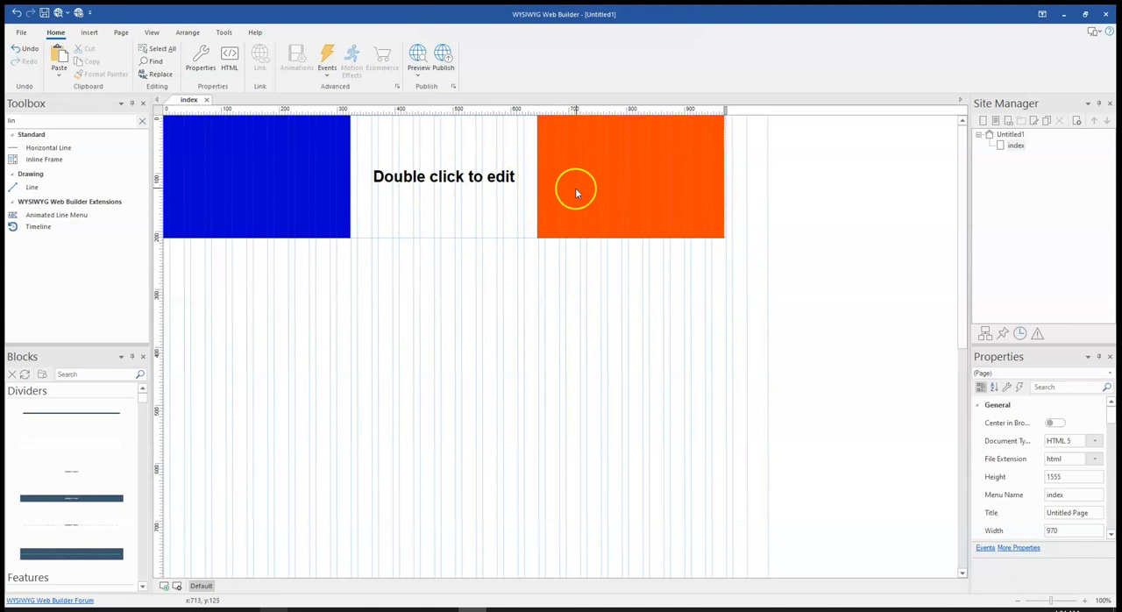
{"action": "mouse_move", "coordinate": [594, 172]}
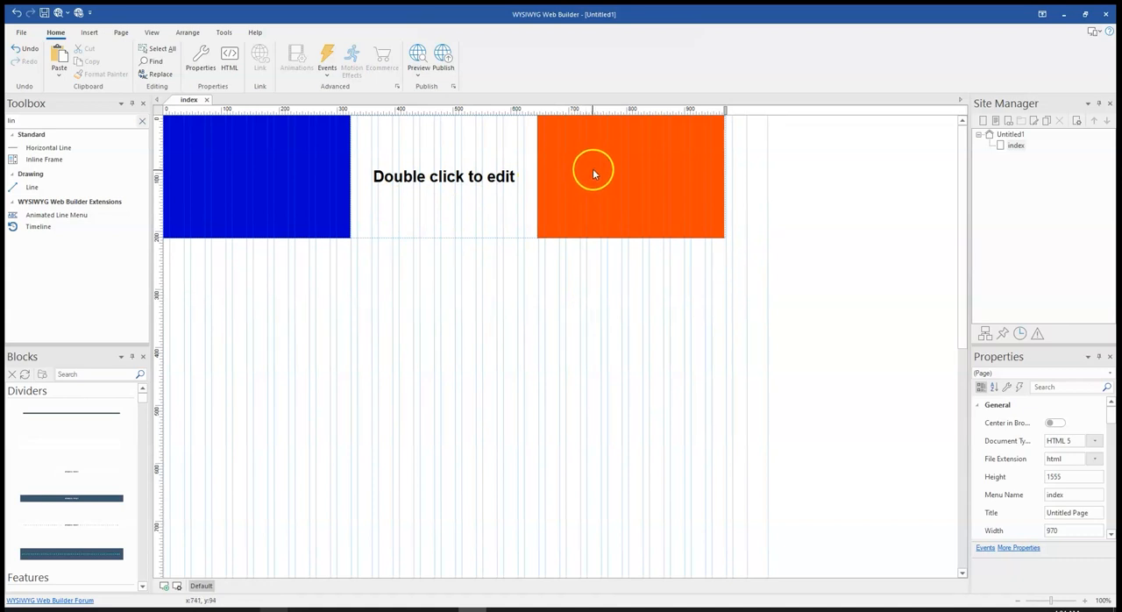
- Copy the centre column's heading text and paste it into the blue and orange columns
{"action": "left_click", "coordinate": [417, 55]}
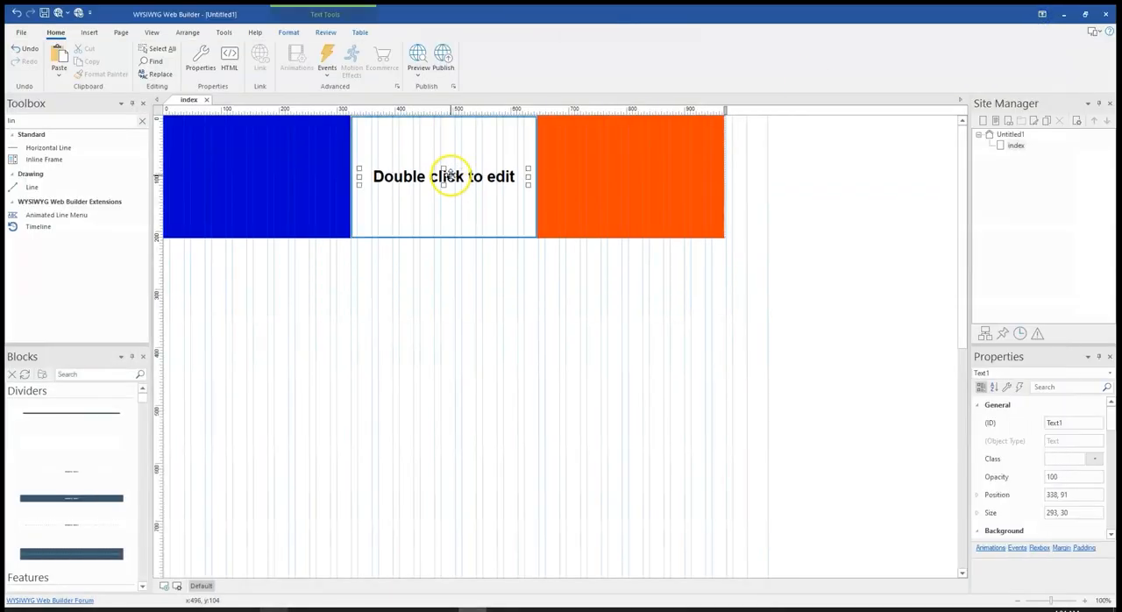
{"action": "left_click", "coordinate": [443, 176]}
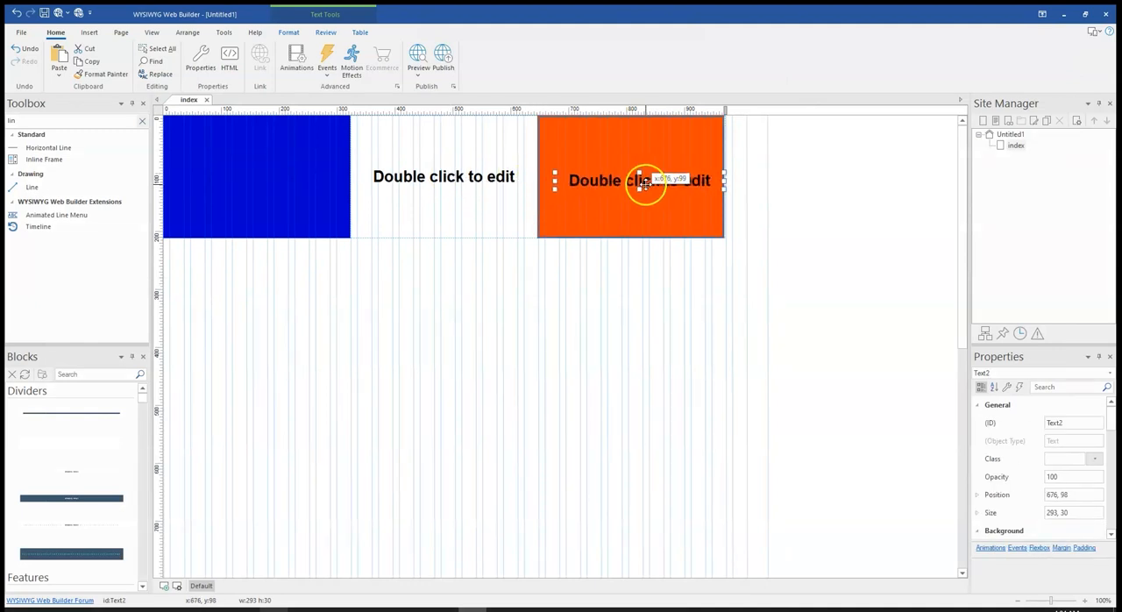
{"action": "left_click", "coordinate": [518, 256]}
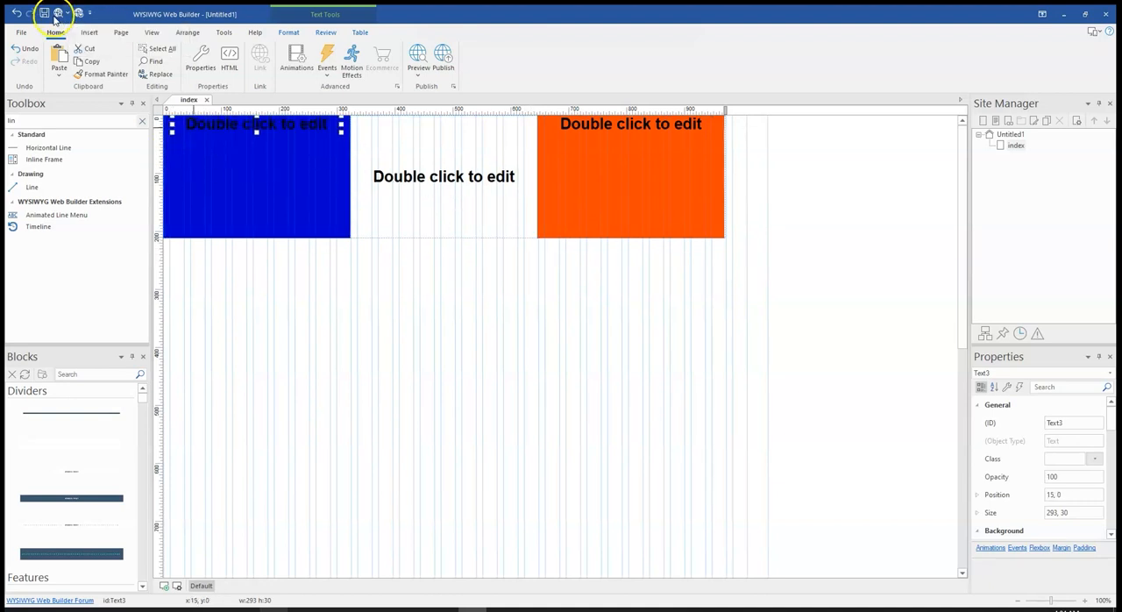
{"action": "left_click", "coordinate": [431, 57]}
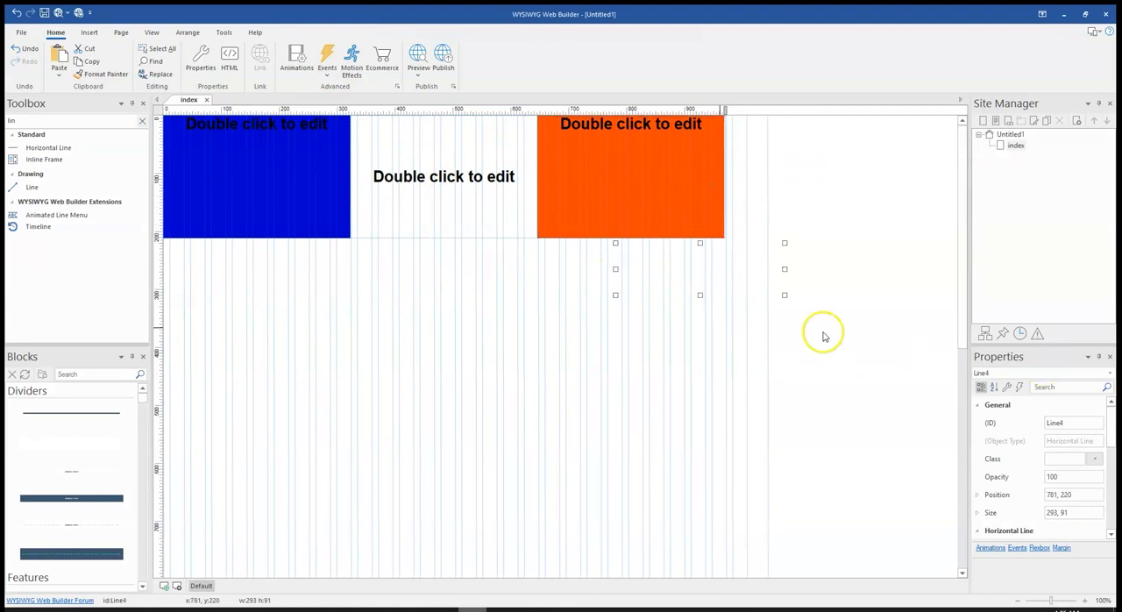
{"action": "left_click", "coordinate": [248, 316]}
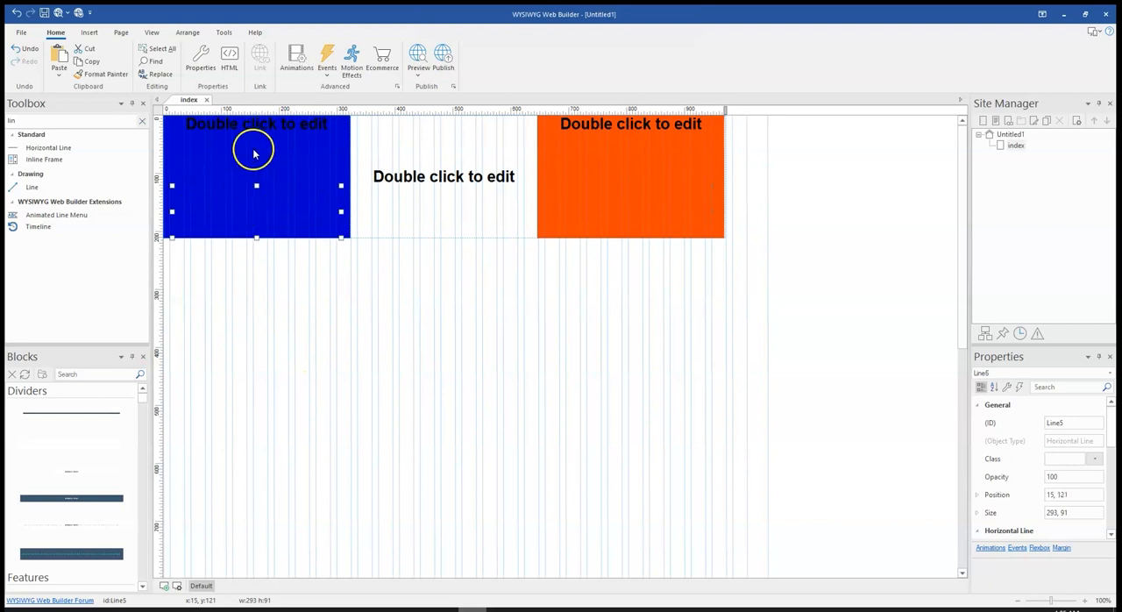
{"action": "right_click", "coordinate": [255, 149]}
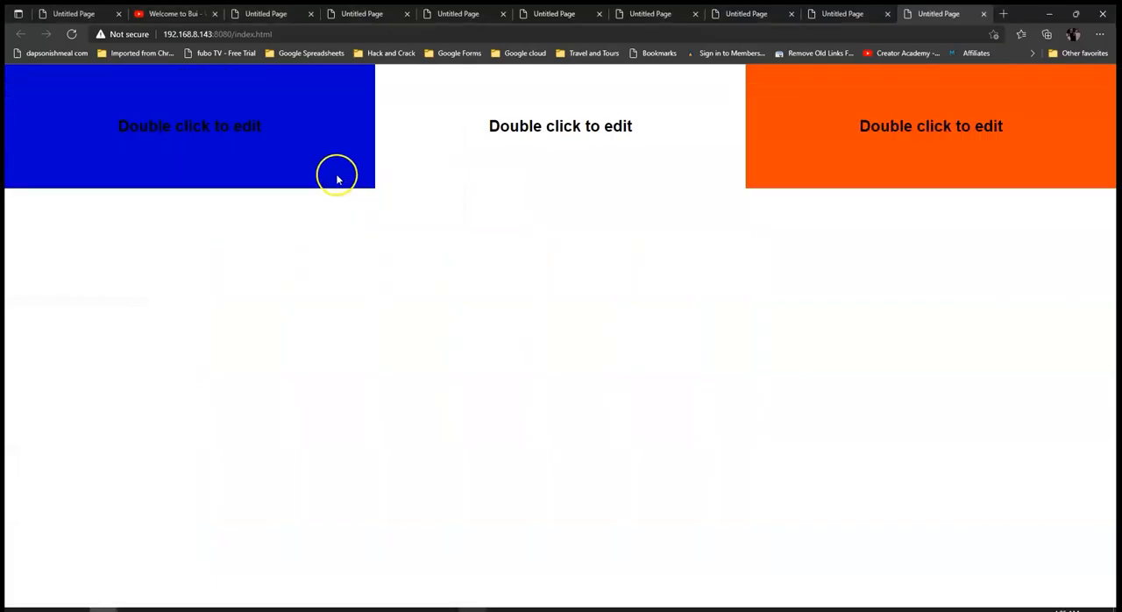
{"action": "mouse_move", "coordinate": [418, 159]}
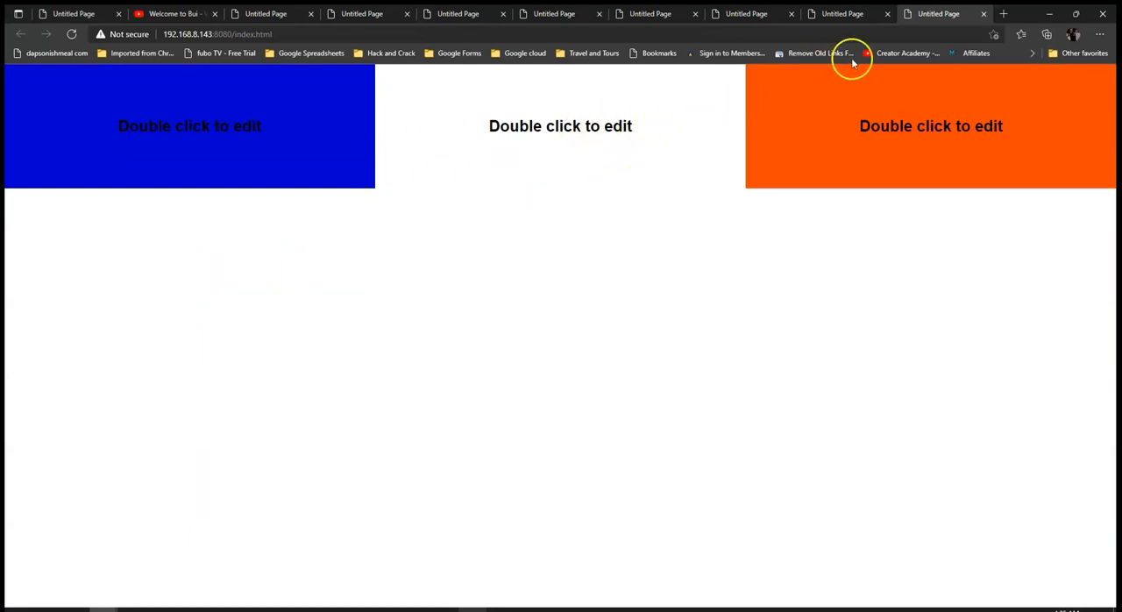
{"action": "mouse_move", "coordinate": [222, 111]}
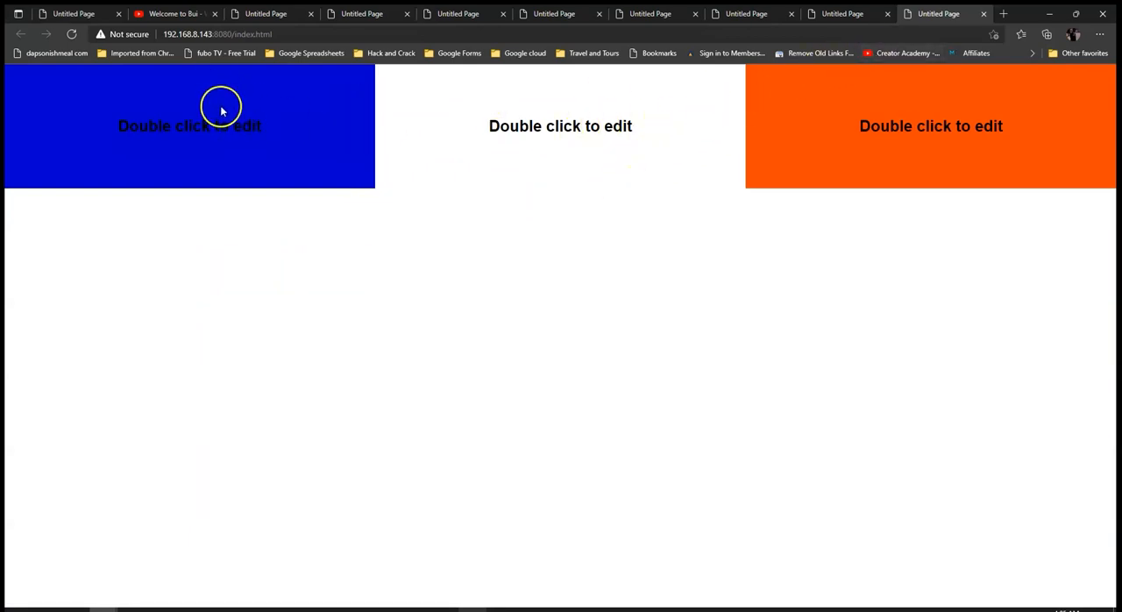
{"action": "mouse_move", "coordinate": [264, 158]}
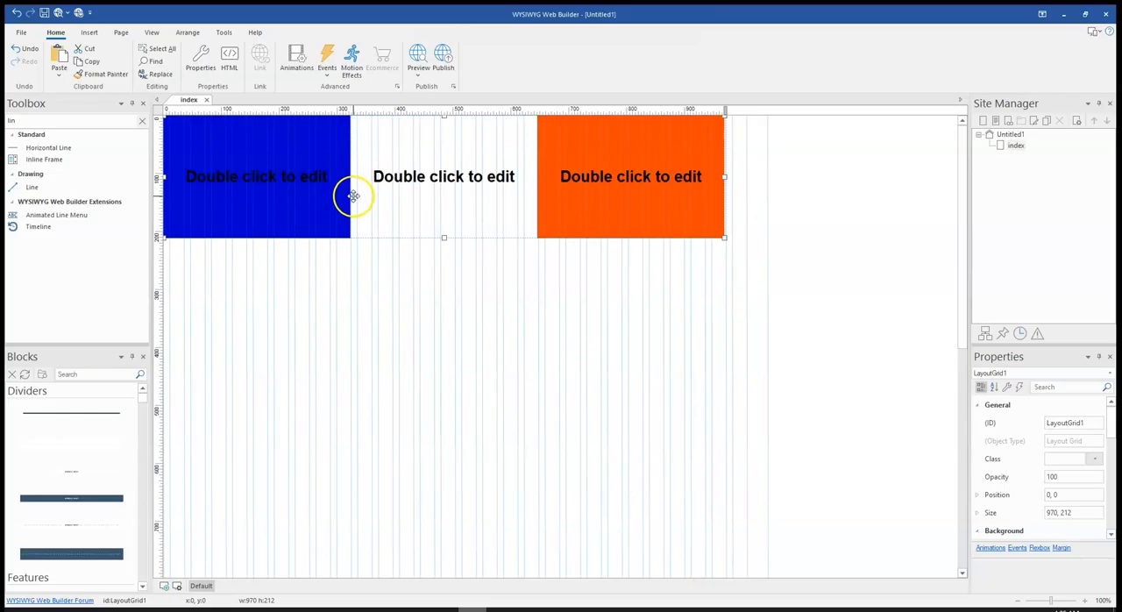
- Give the blue first column a 25 px fixed width in the Layout Grid settings
{"action": "double_click", "coordinate": [352, 195]}
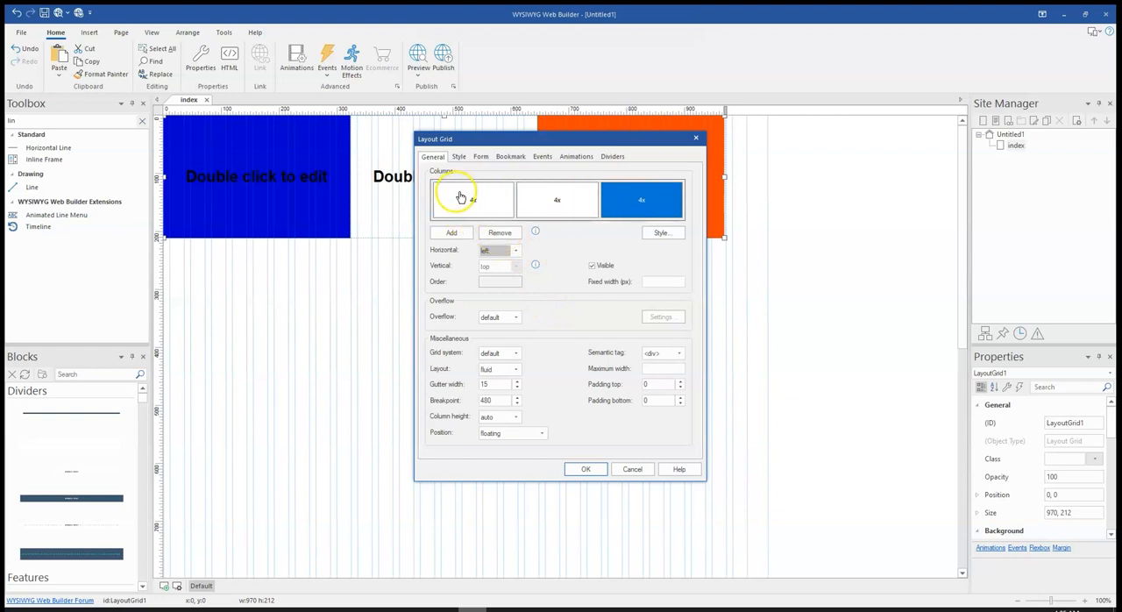
{"action": "left_click", "coordinate": [472, 199]}
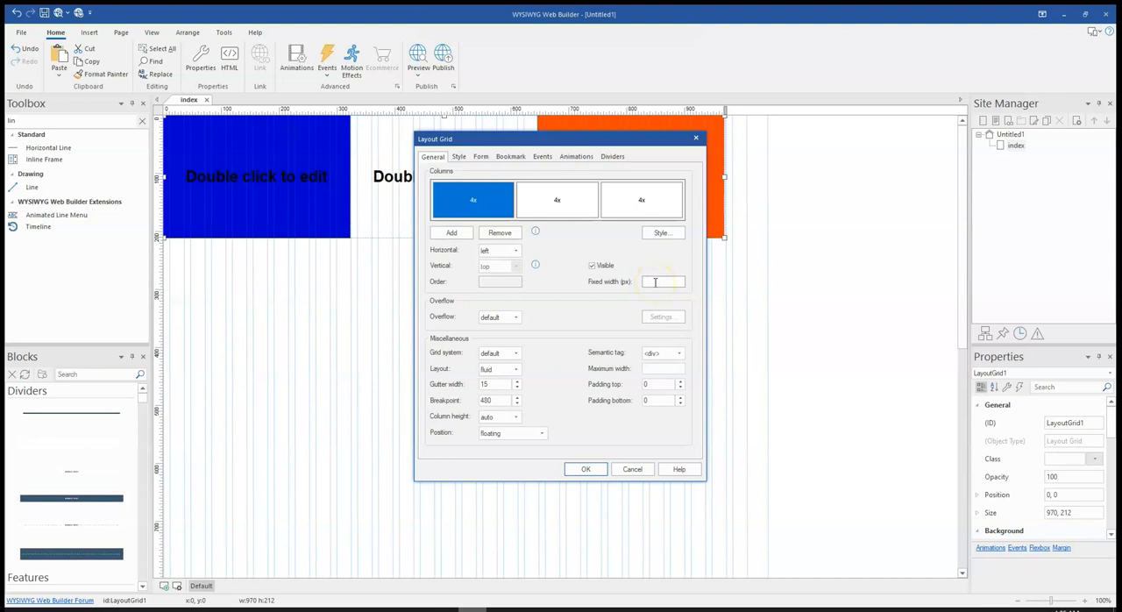
{"action": "left_click", "coordinate": [557, 199]}
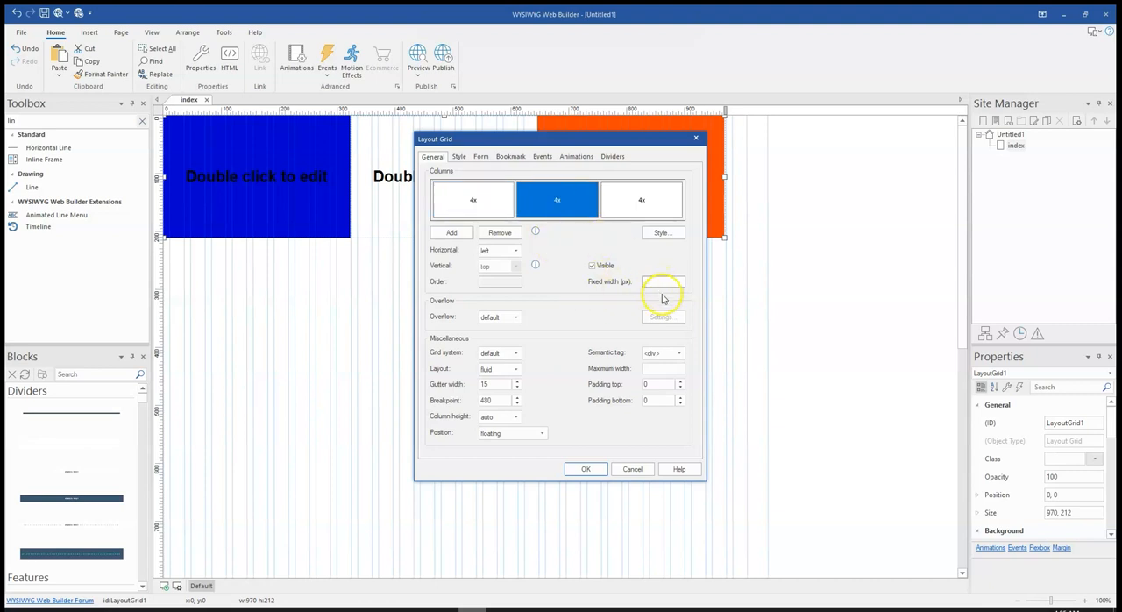
{"action": "left_click", "coordinate": [472, 199]}
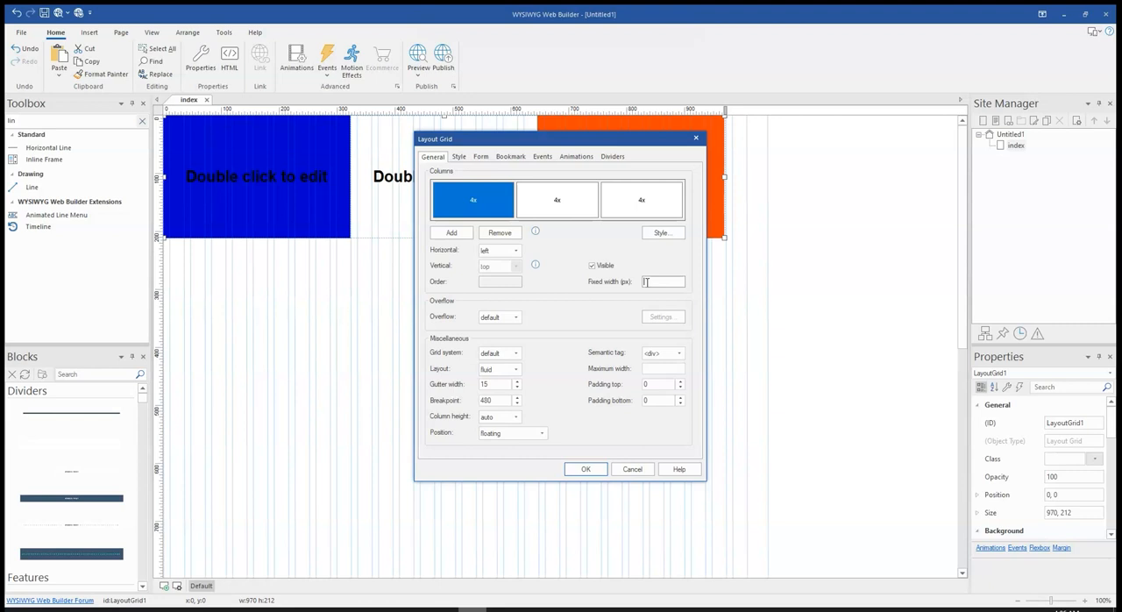
{"action": "type", "text": "25"}
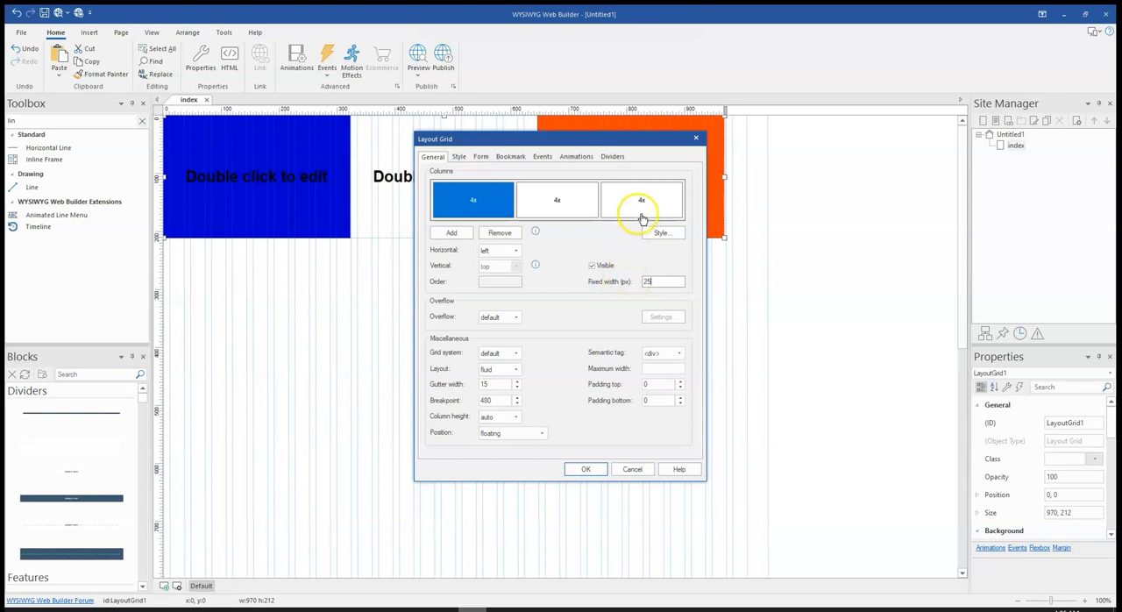
{"action": "left_click", "coordinate": [640, 200]}
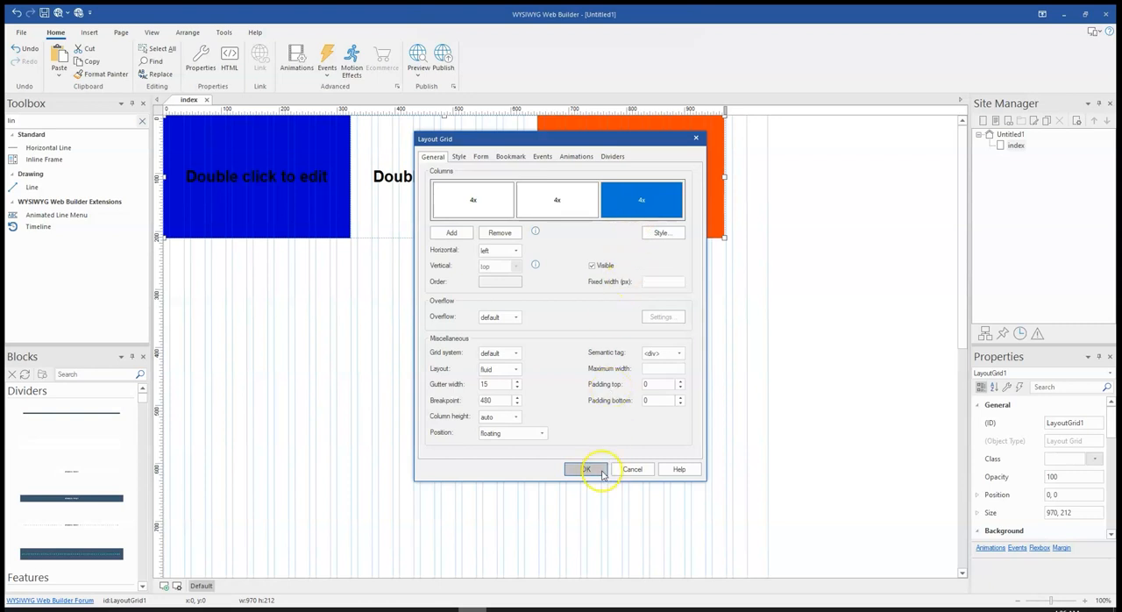
{"action": "left_click", "coordinate": [586, 469]}
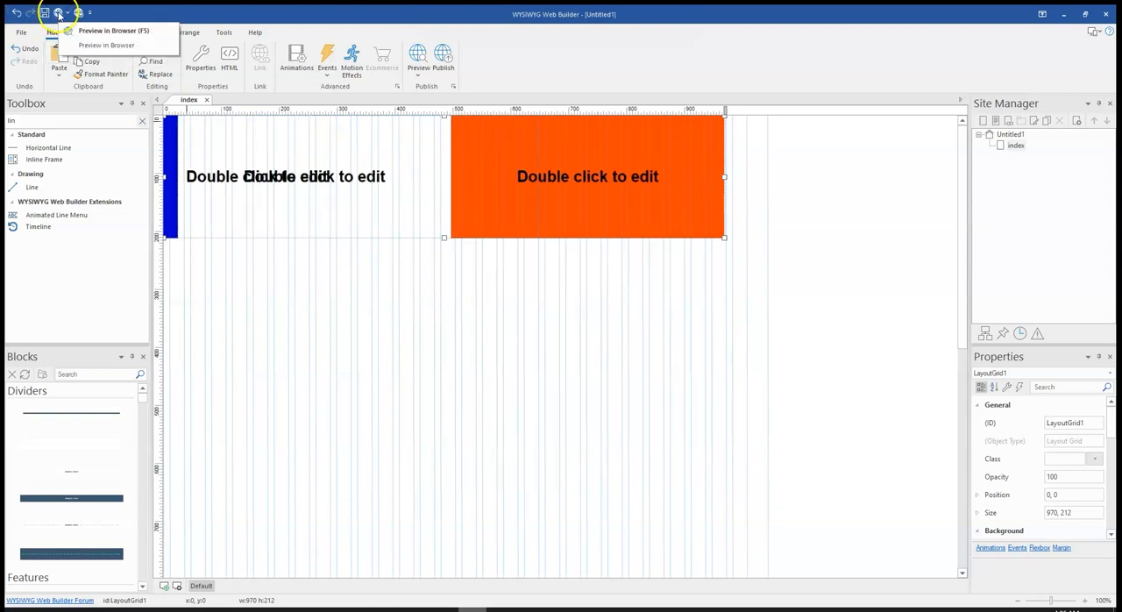
- Apply a 250 px fixed width to column 1 and preview the page in Edge
{"action": "left_click", "coordinate": [113, 31]}
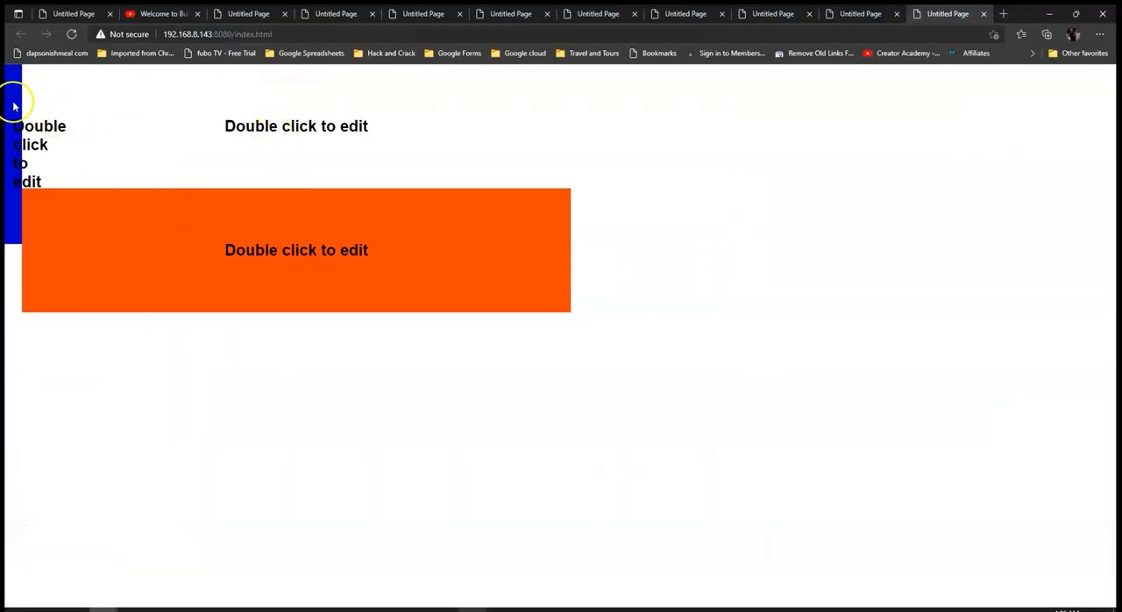
{"action": "mouse_move", "coordinate": [22, 162]}
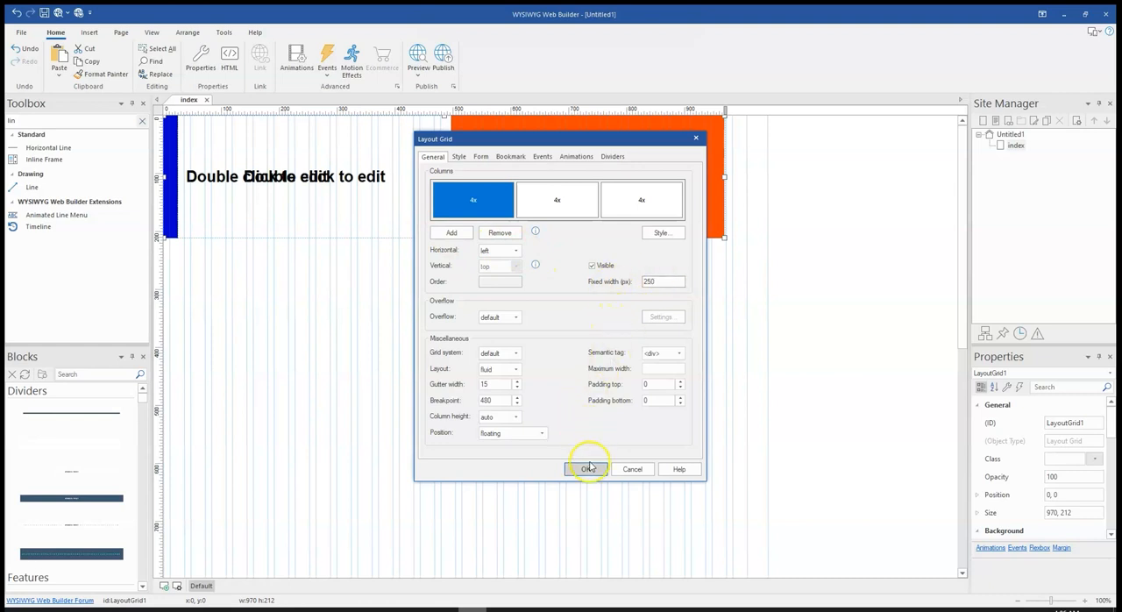
{"action": "left_click", "coordinate": [586, 468]}
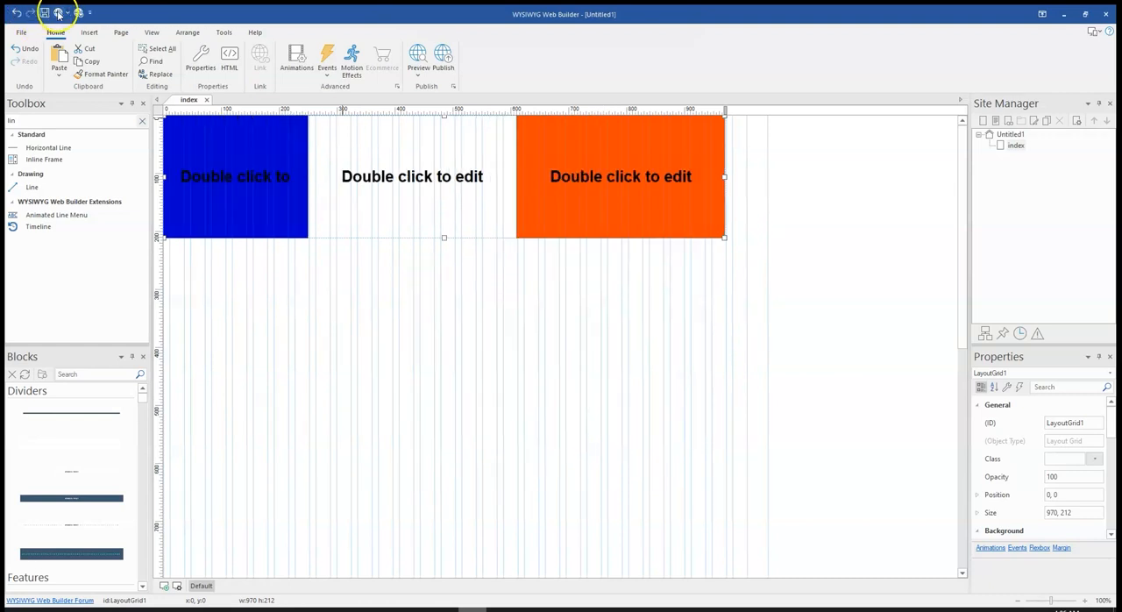
{"action": "left_click", "coordinate": [417, 57]}
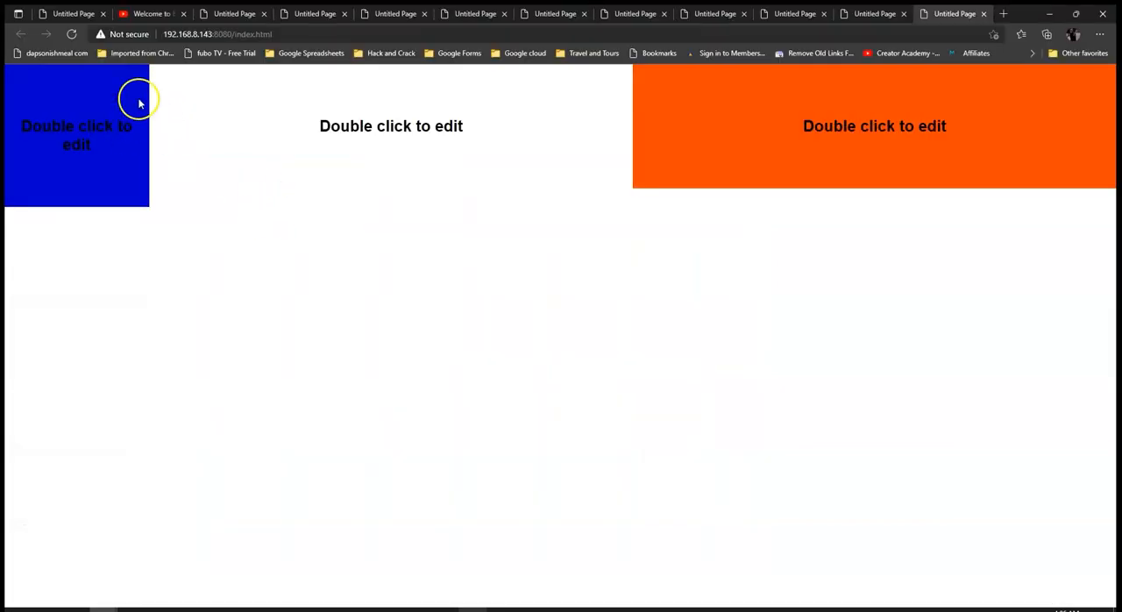
{"action": "mouse_move", "coordinate": [137, 129]}
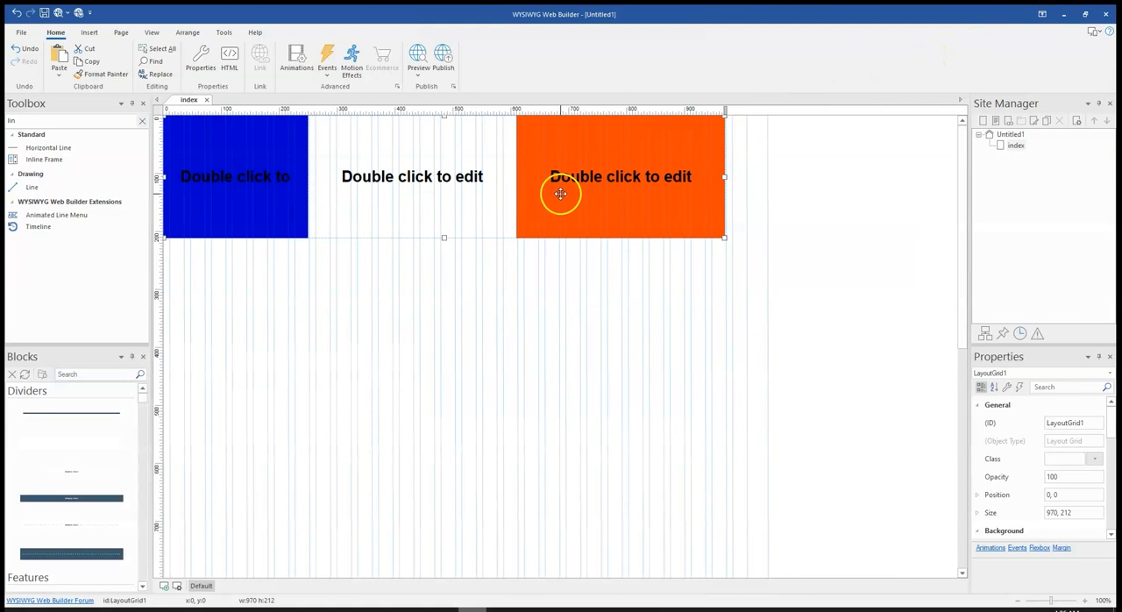
- Fix the orange third column at 250 px and preview the layout in Edge
{"action": "double_click", "coordinate": [560, 193]}
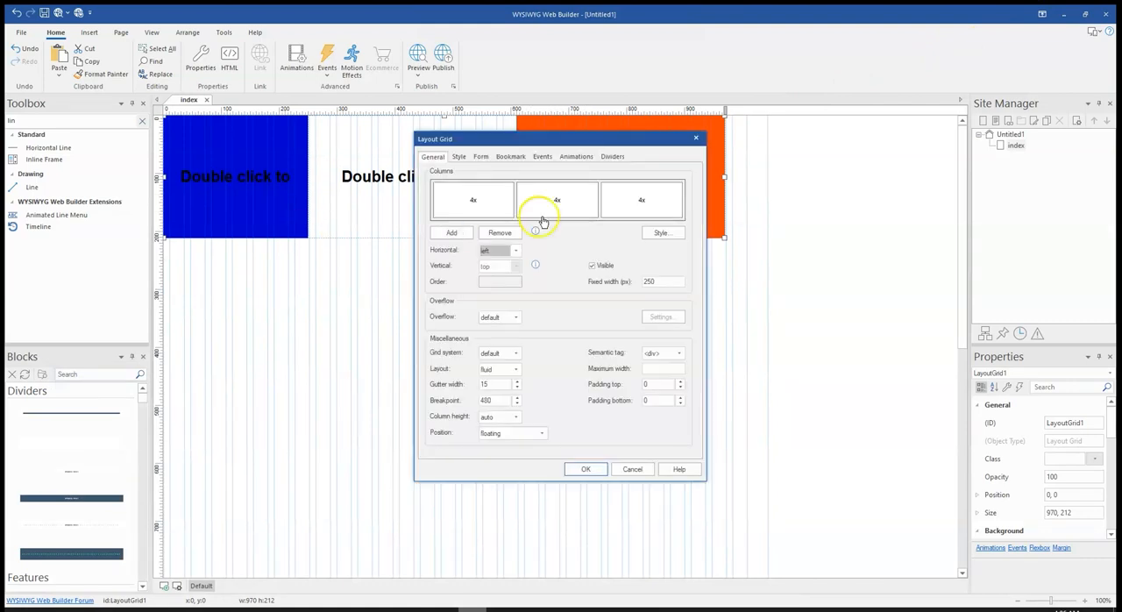
{"action": "left_click", "coordinate": [641, 199]}
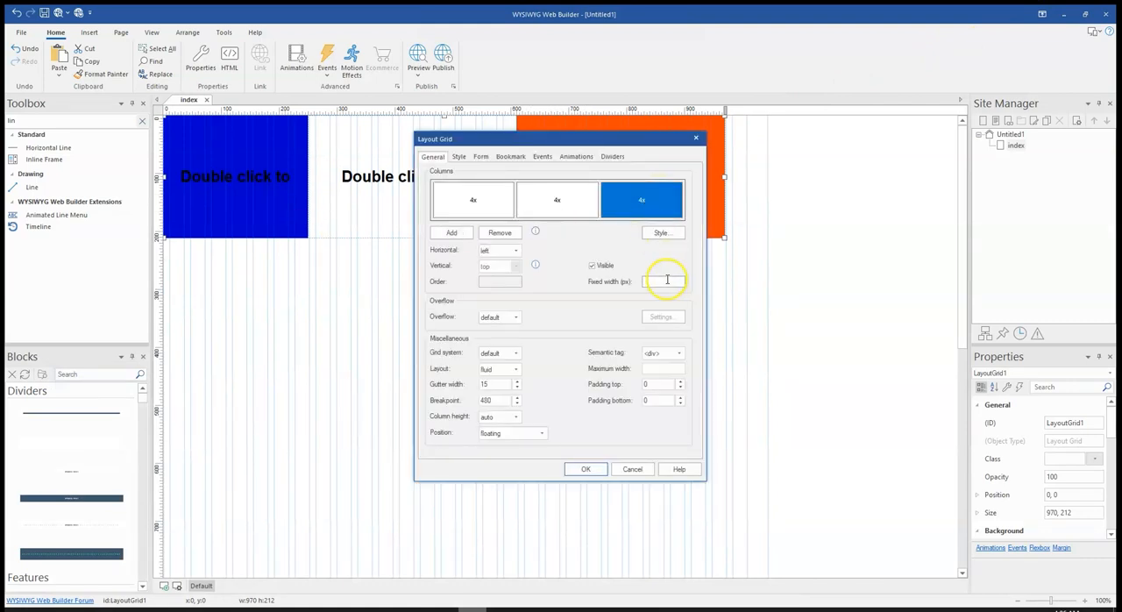
{"action": "type", "text": "250"}
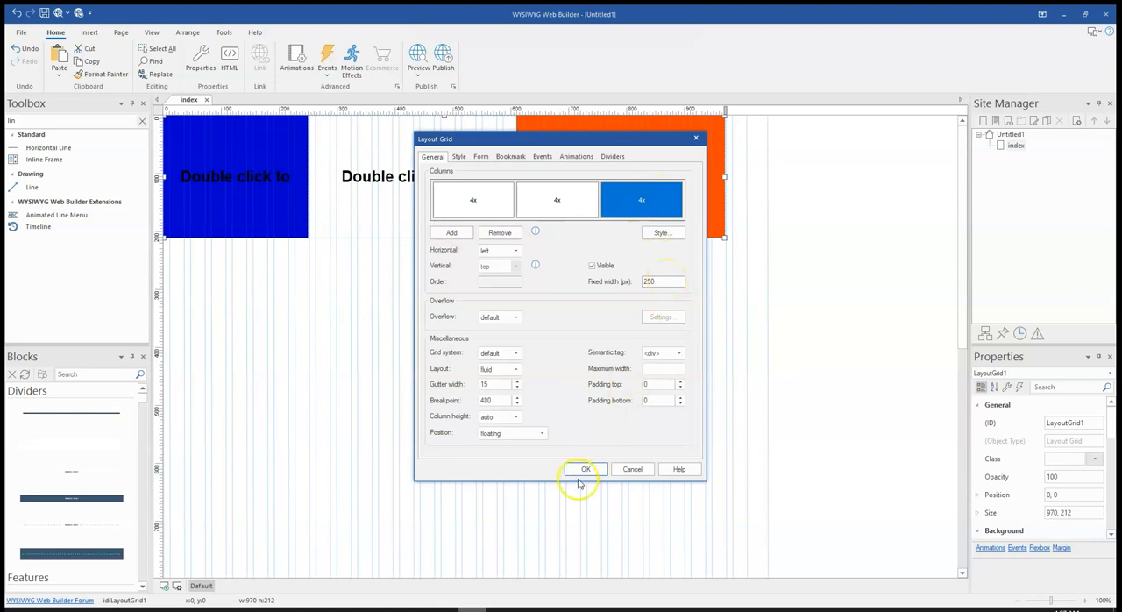
{"action": "left_click", "coordinate": [585, 469]}
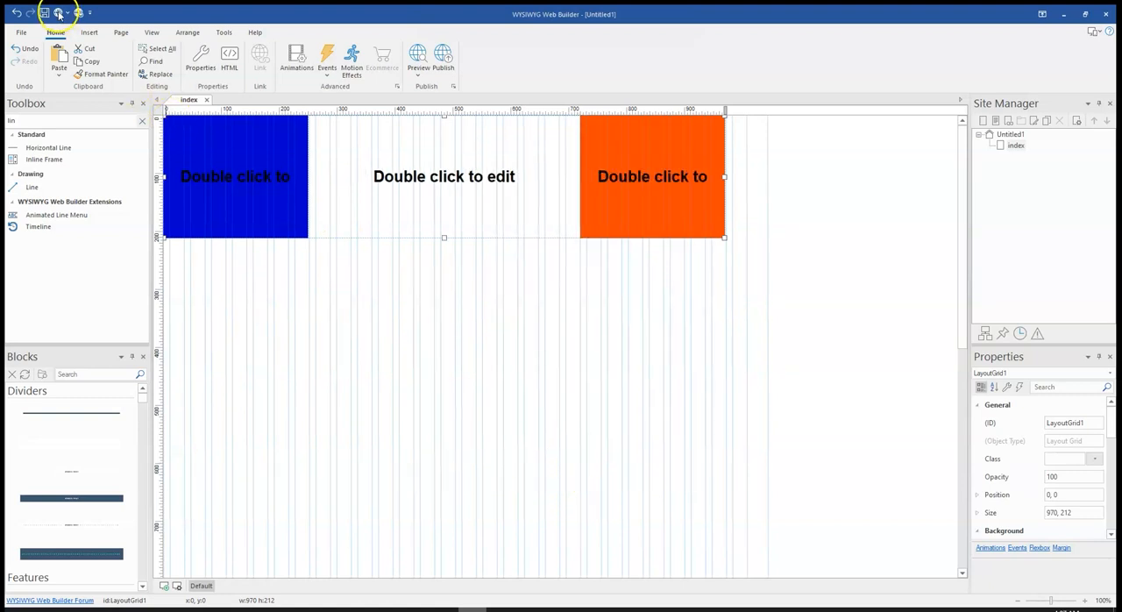
{"action": "left_click", "coordinate": [417, 54]}
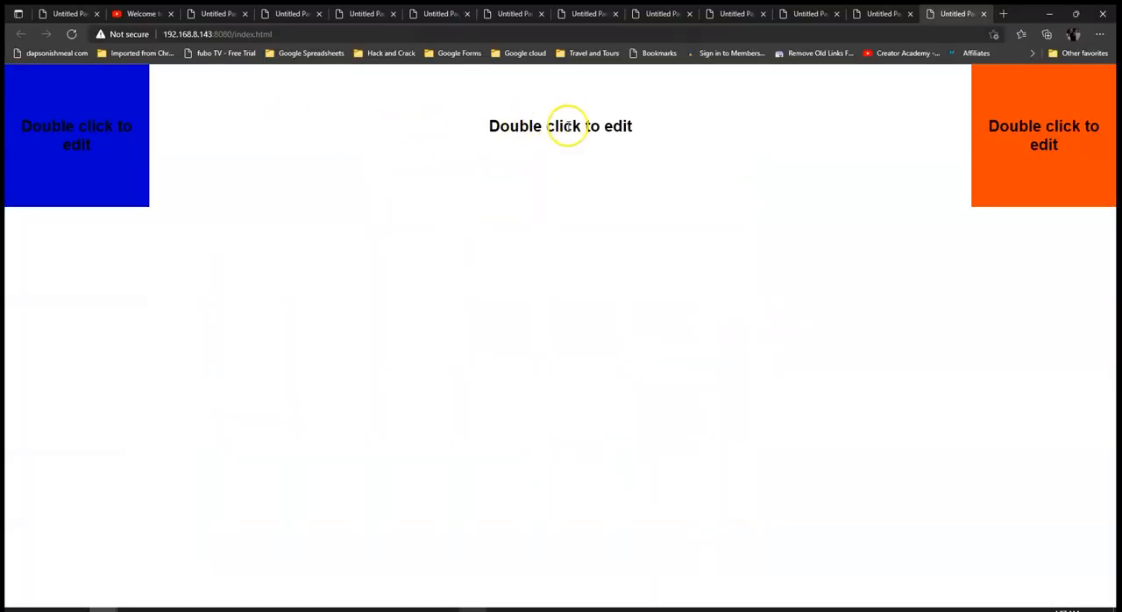